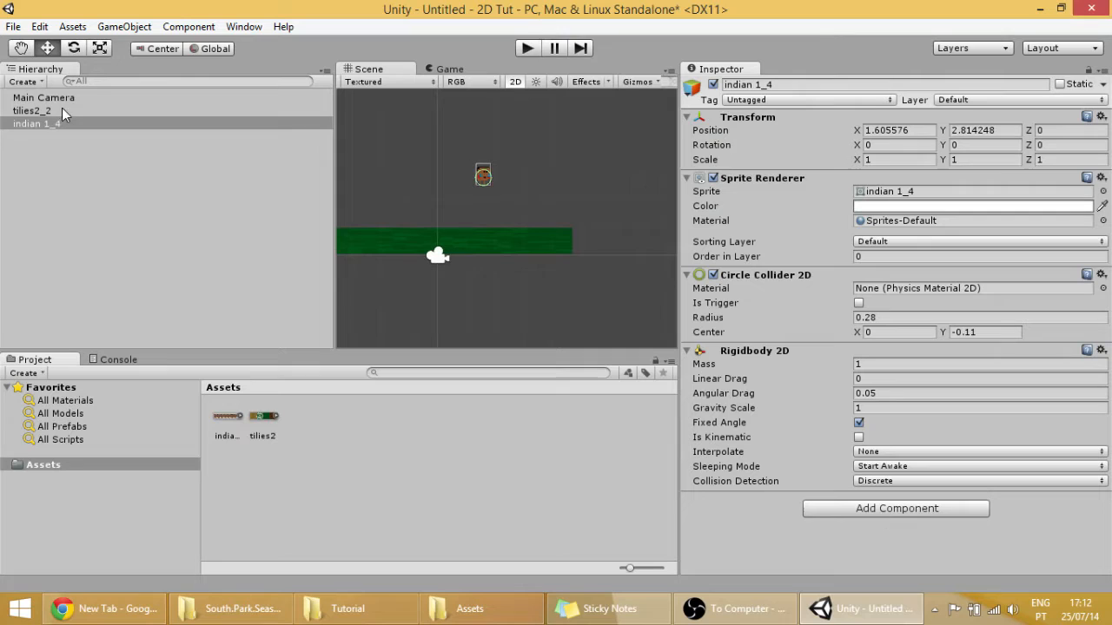
Step: Create a new script named playercontroller and attach it as a component on indian 1_4
{"action": "left_click", "coordinate": [36, 124]}
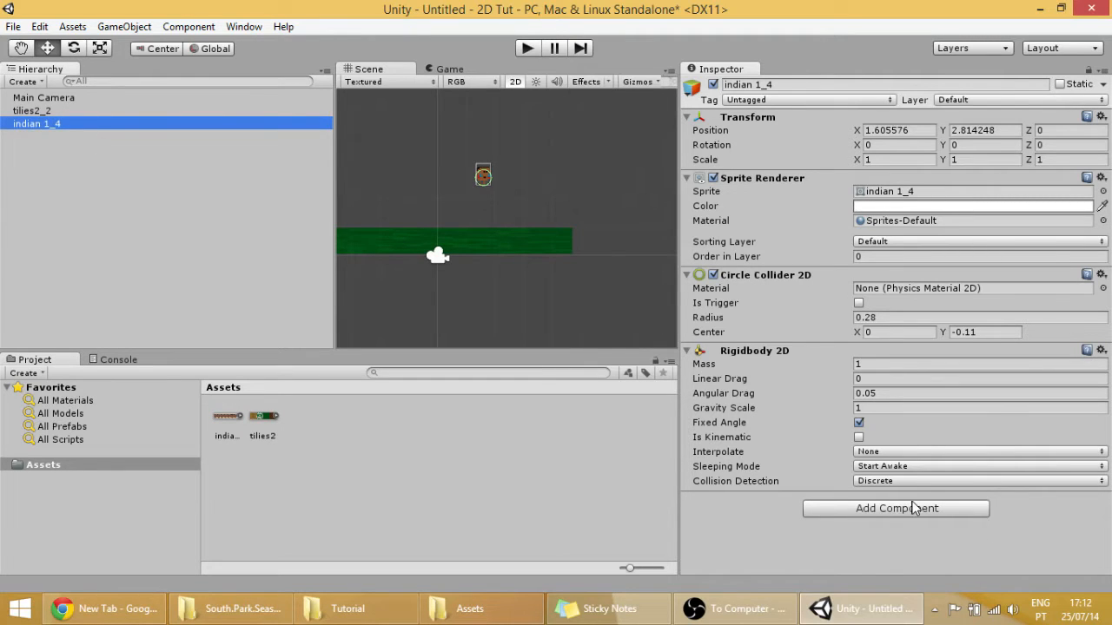
{"action": "left_click", "coordinate": [896, 507]}
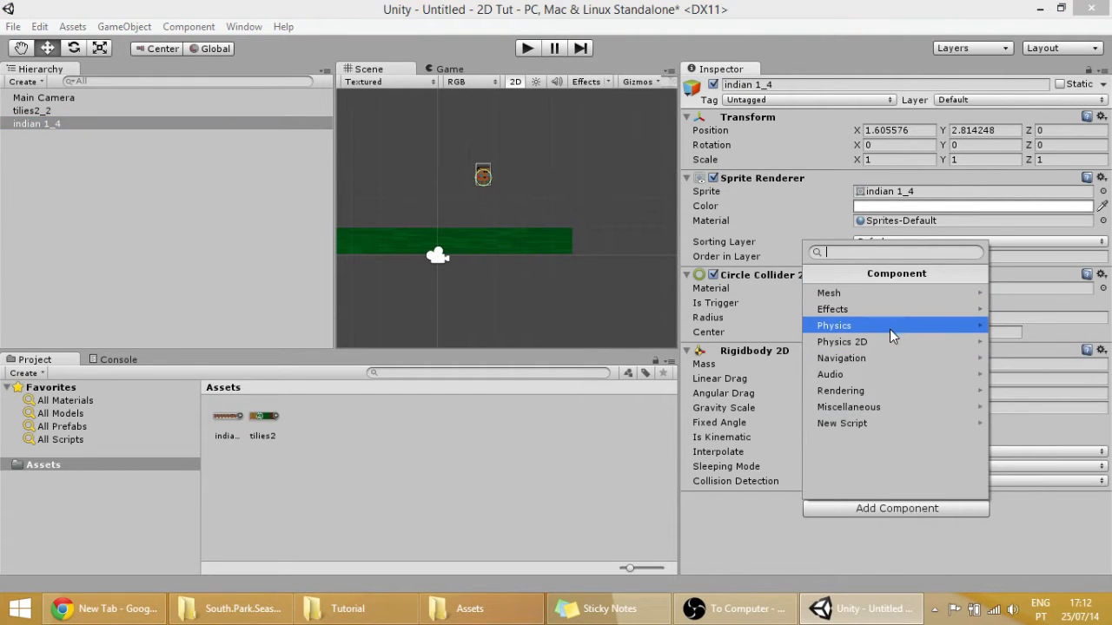
{"action": "left_click", "coordinate": [840, 424]}
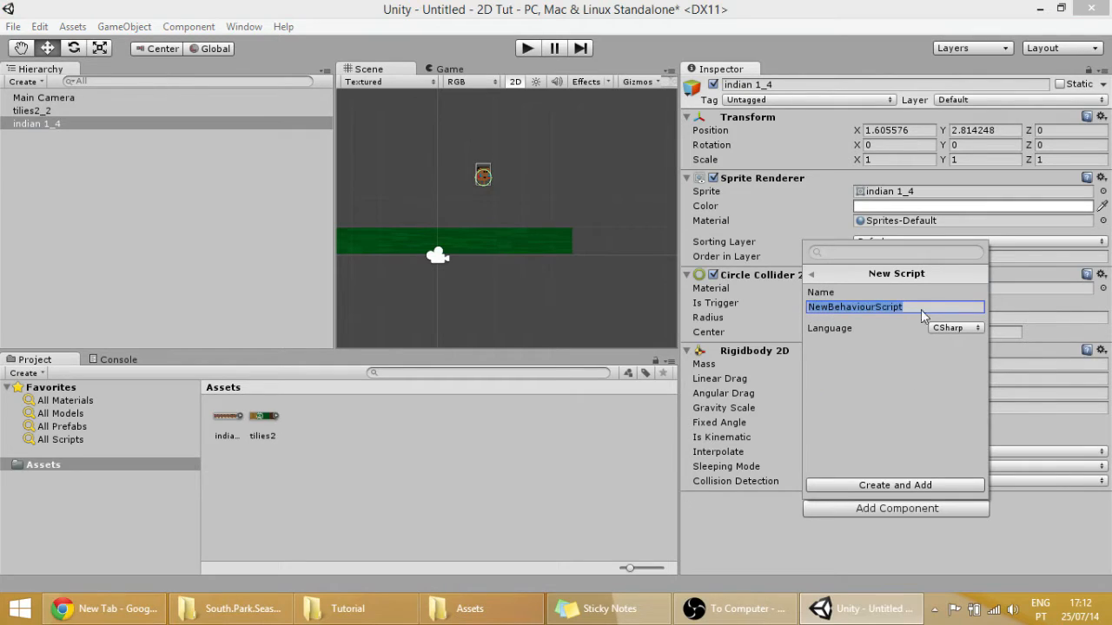
{"action": "type", "text": "playercont"}
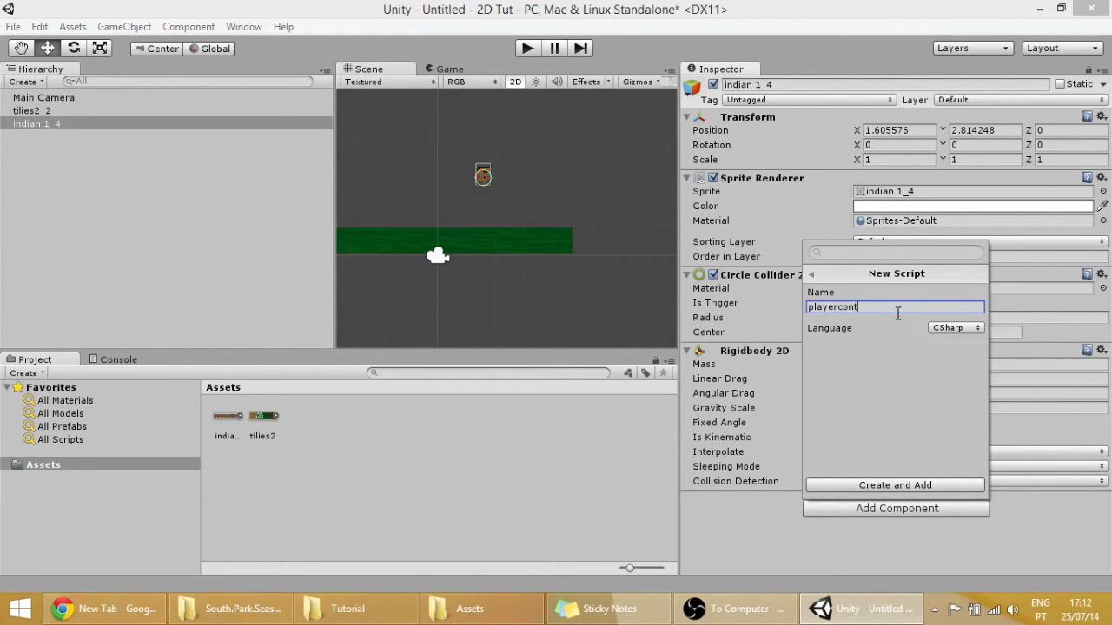
{"action": "left_click", "coordinate": [872, 608]}
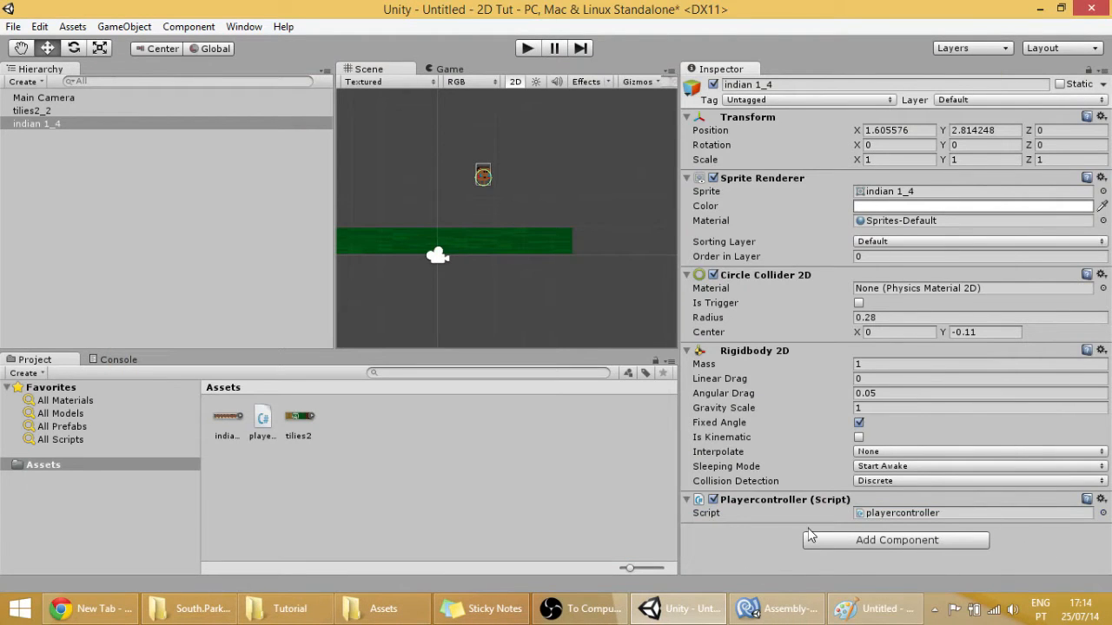
{"action": "mouse_move", "coordinate": [889, 525]}
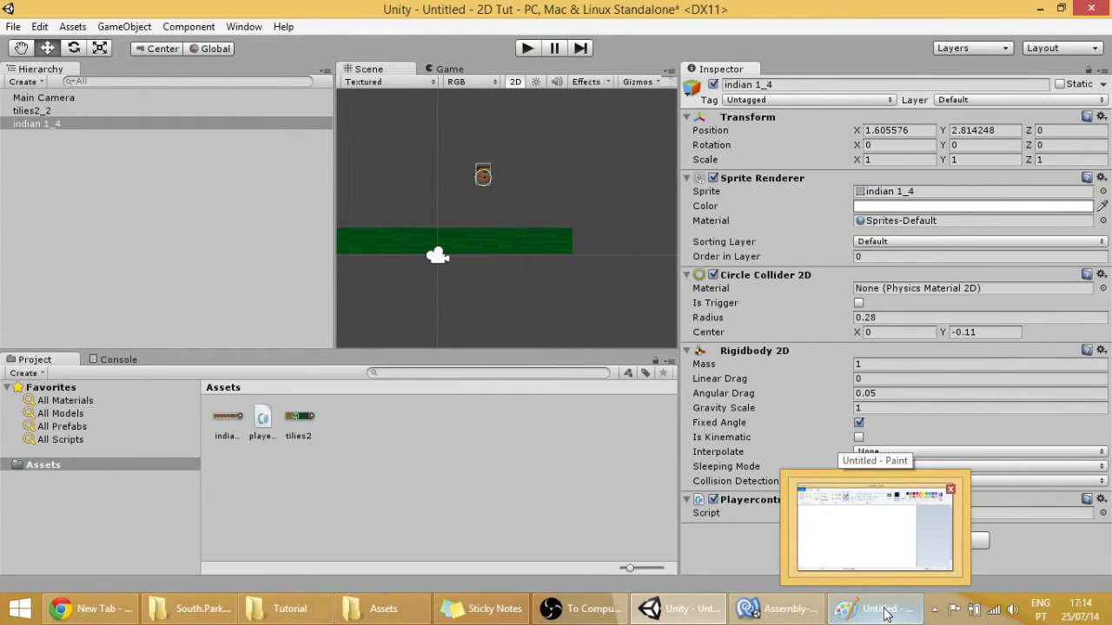
Step: Bring the blank white Paint canvas to the front over Unity
{"action": "left_click", "coordinate": [875, 608]}
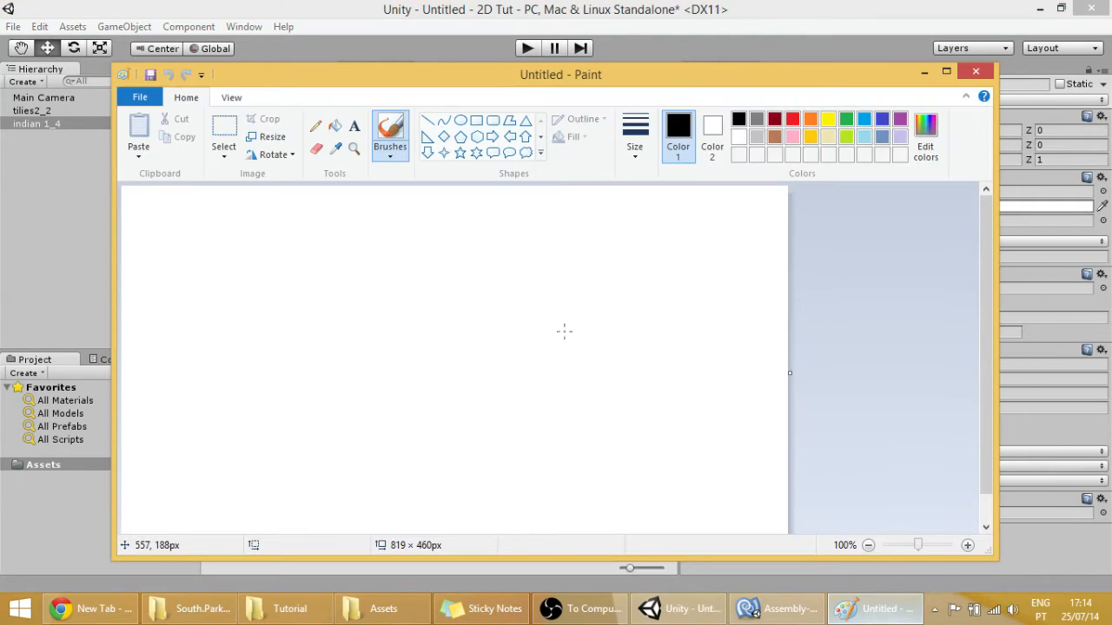
{"action": "mouse_move", "coordinate": [396, 289]}
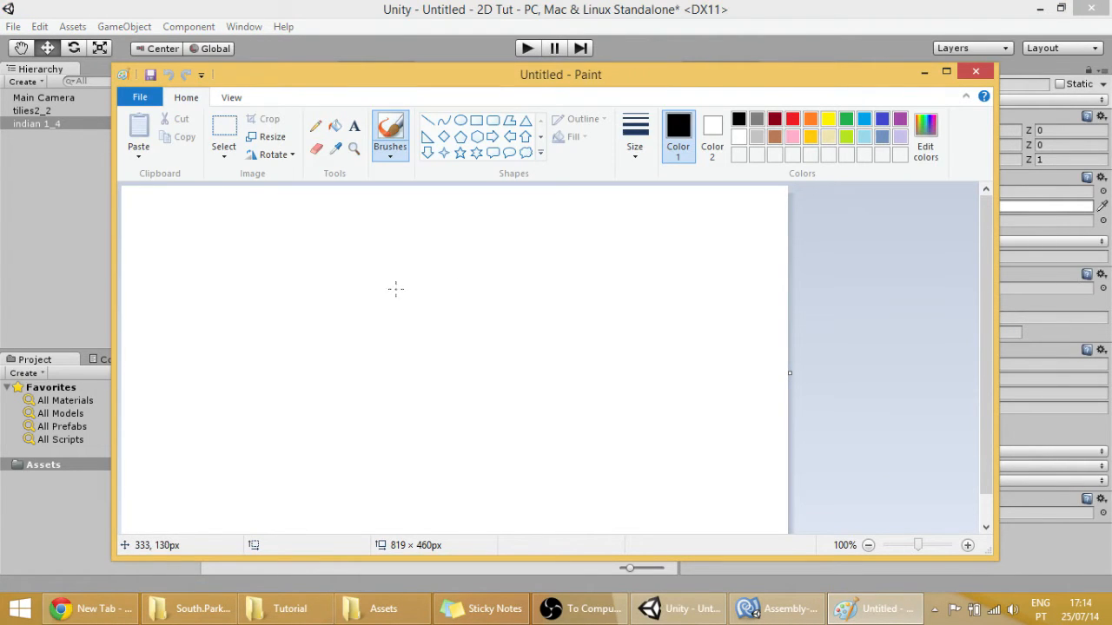
{"action": "mouse_move", "coordinate": [401, 279]}
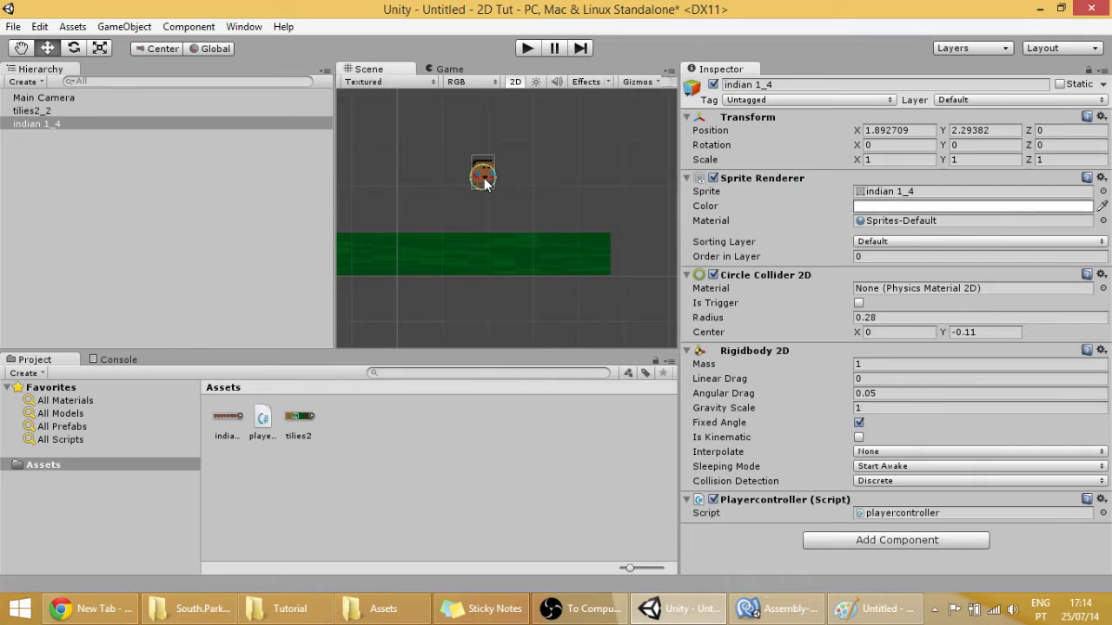
Step: Move the indian 1_4 sprite down to rest just above the green ground tiles
{"action": "left_click_drag", "start_coordinate": [483, 172], "coordinate": [493, 209]}
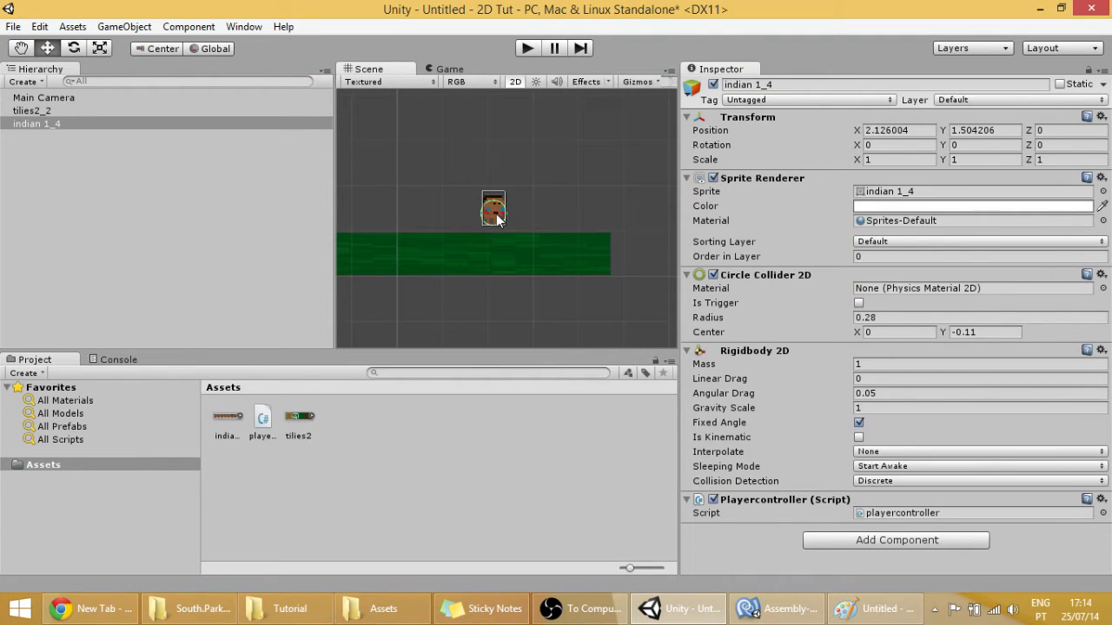
{"action": "left_click", "coordinate": [31, 111]}
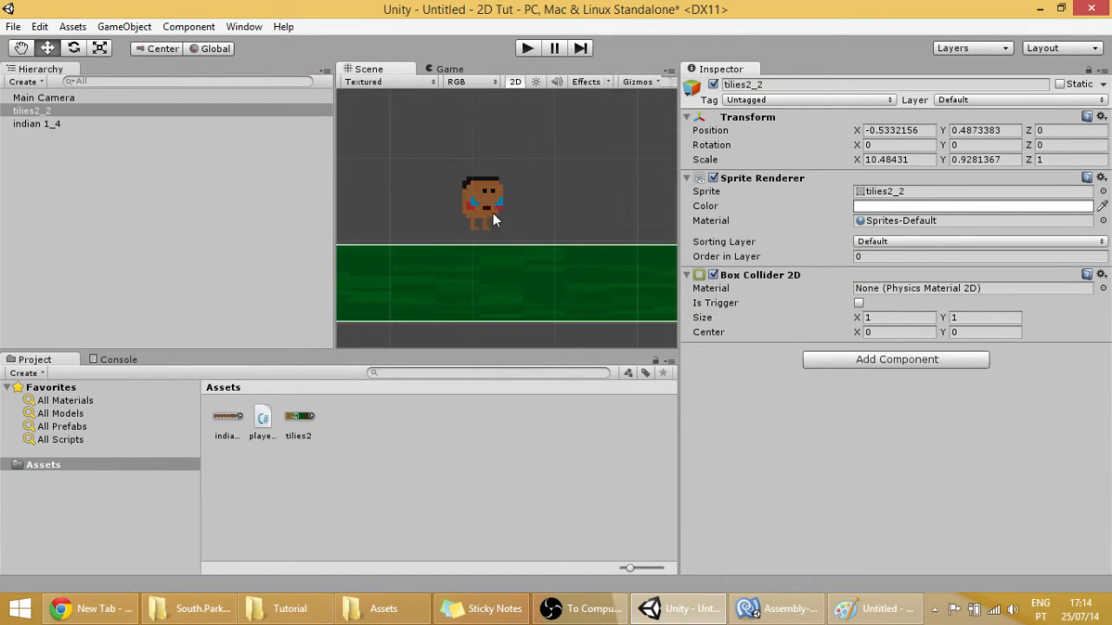
{"action": "left_click", "coordinate": [37, 123]}
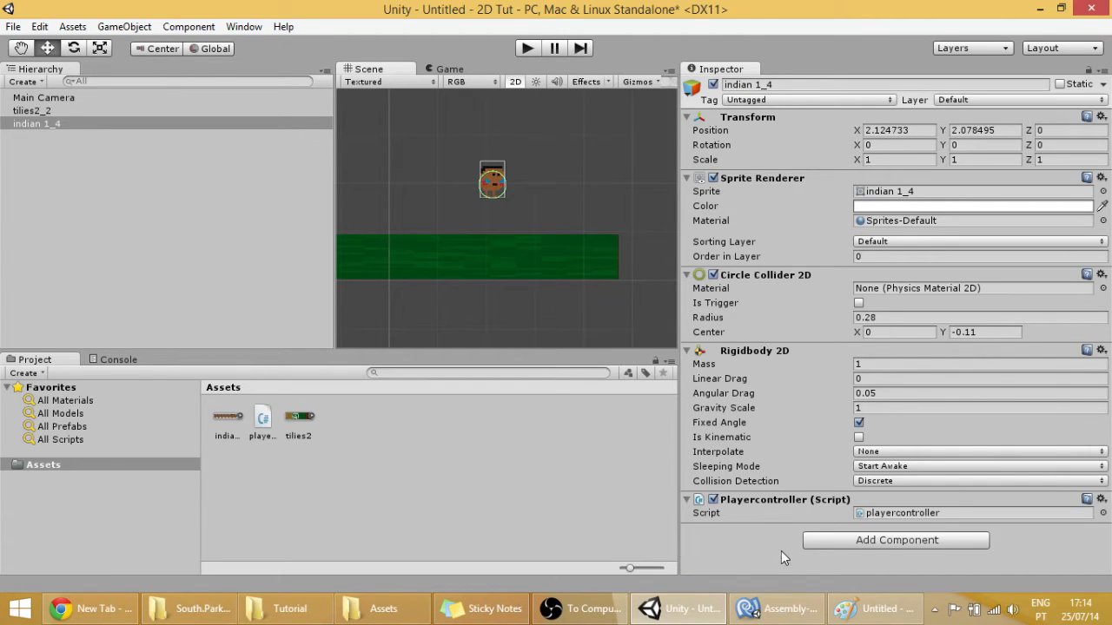
Step: In playercontroller.cs, start an empty if(){} block inside the Update method
{"action": "left_click", "coordinate": [775, 608]}
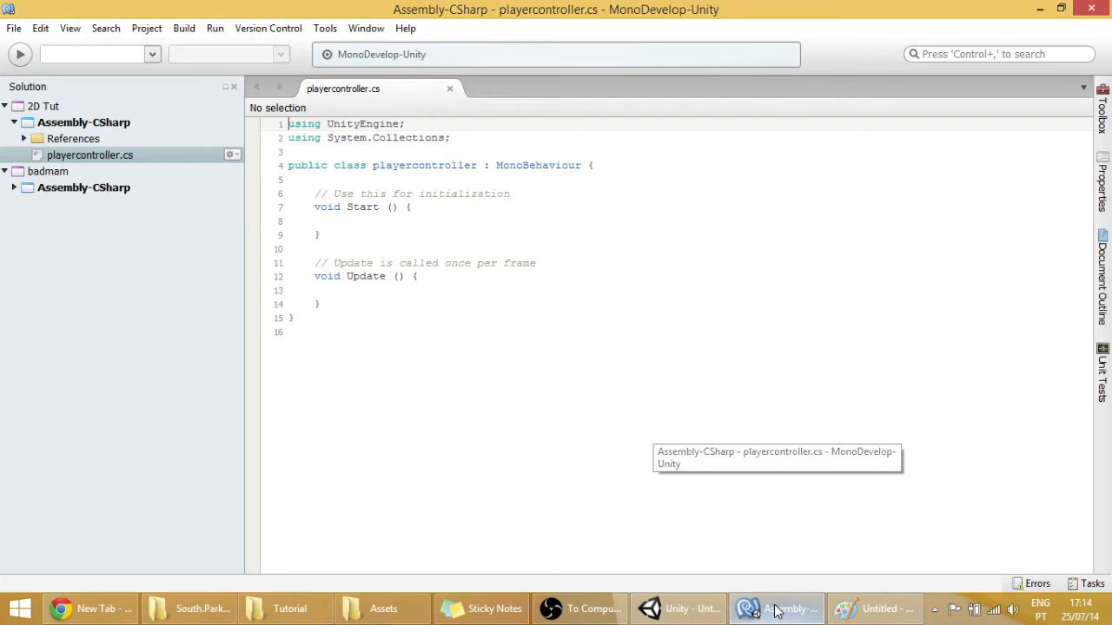
{"action": "left_click", "coordinate": [379, 292]}
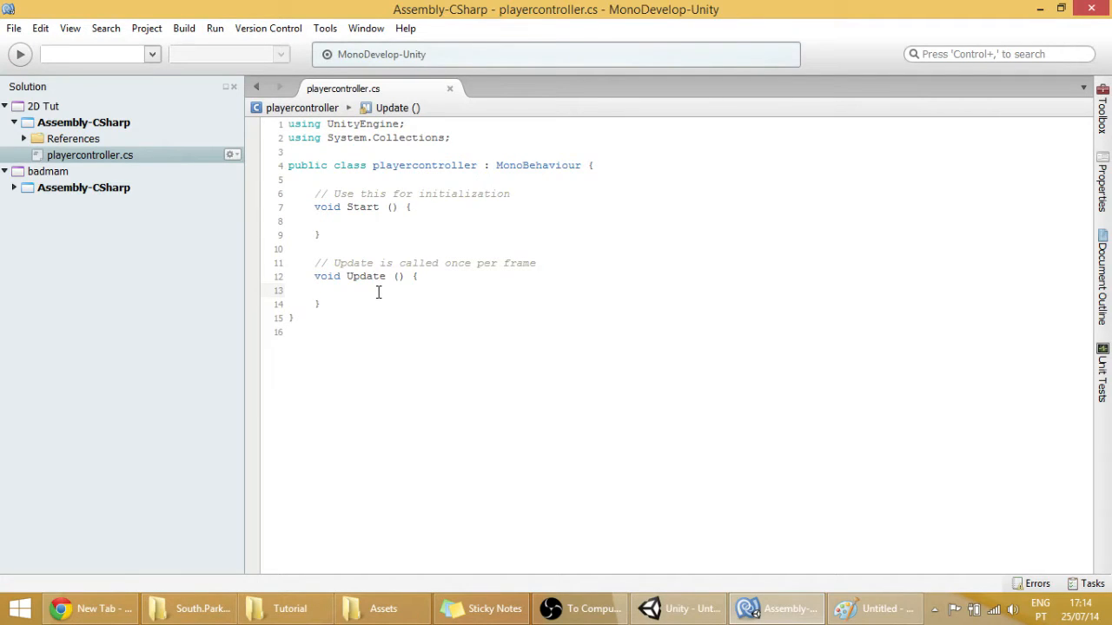
{"action": "key", "text": "enter"}
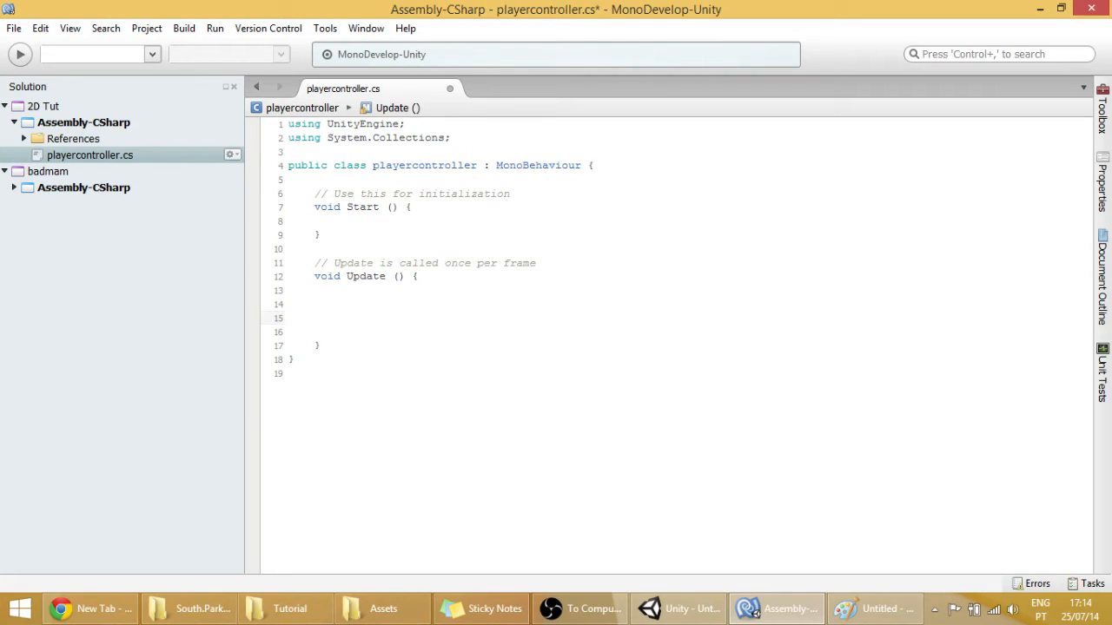
{"action": "type", "text": "if("}
{"action": "type", "text": "{"}
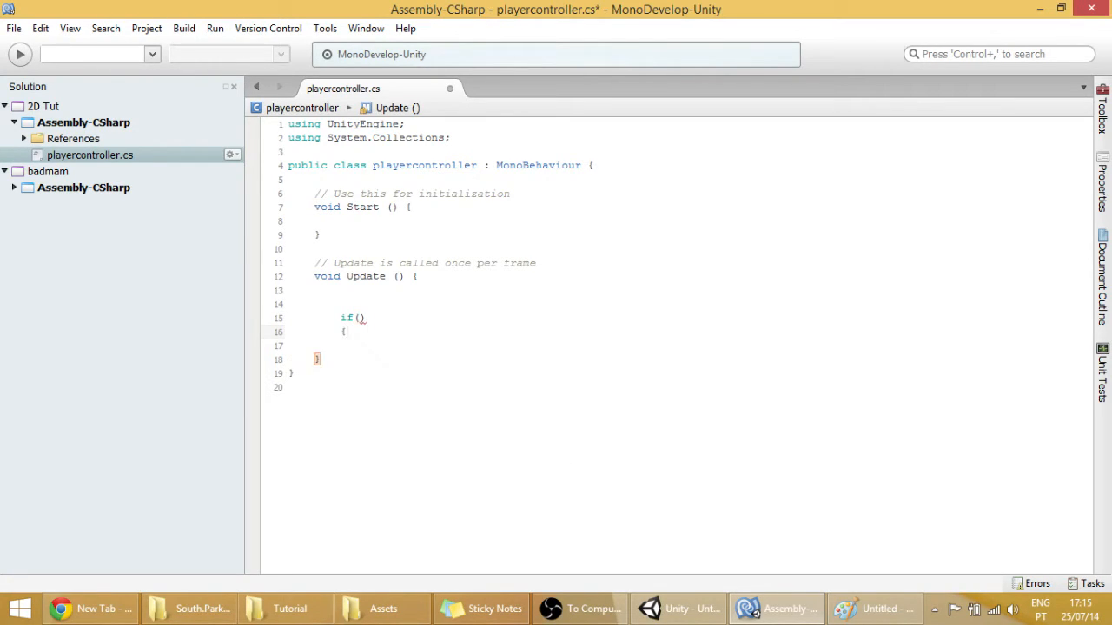
{"action": "type", "text": "}"}
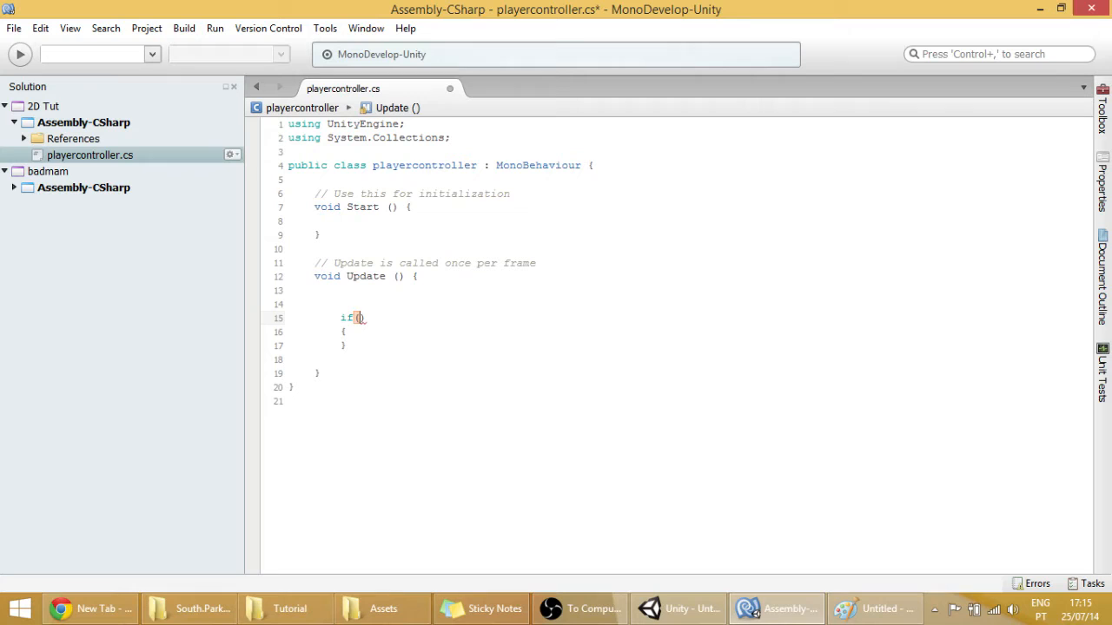
Step: Fill the condition with Input.GetKey(KeyCode.A)
{"action": "type", "text": "Input"}
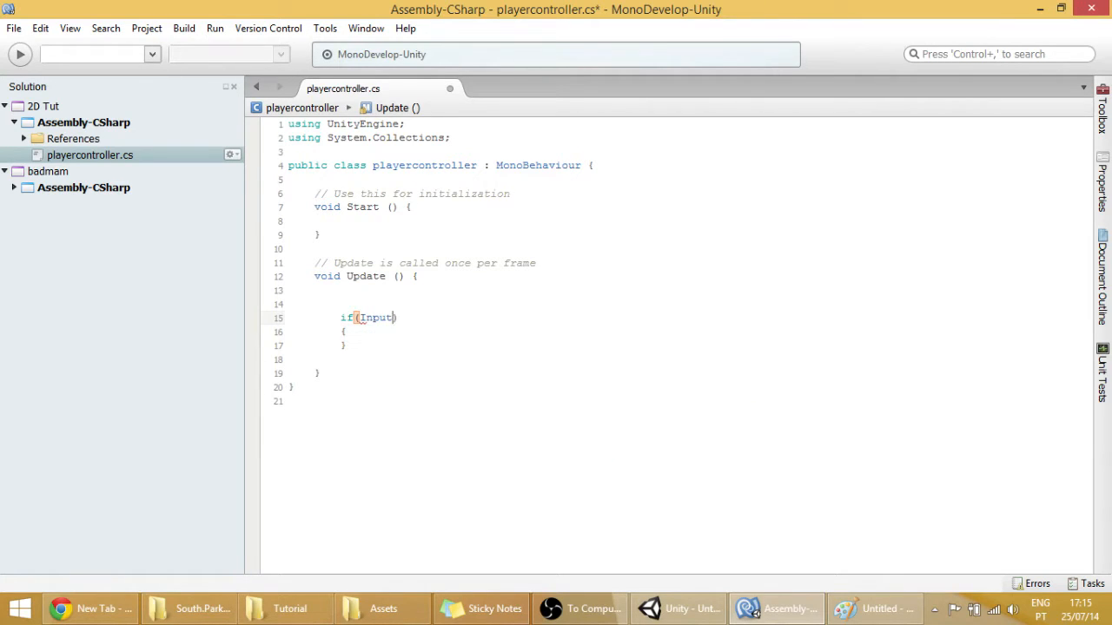
{"action": "type", "text": ".gey"}
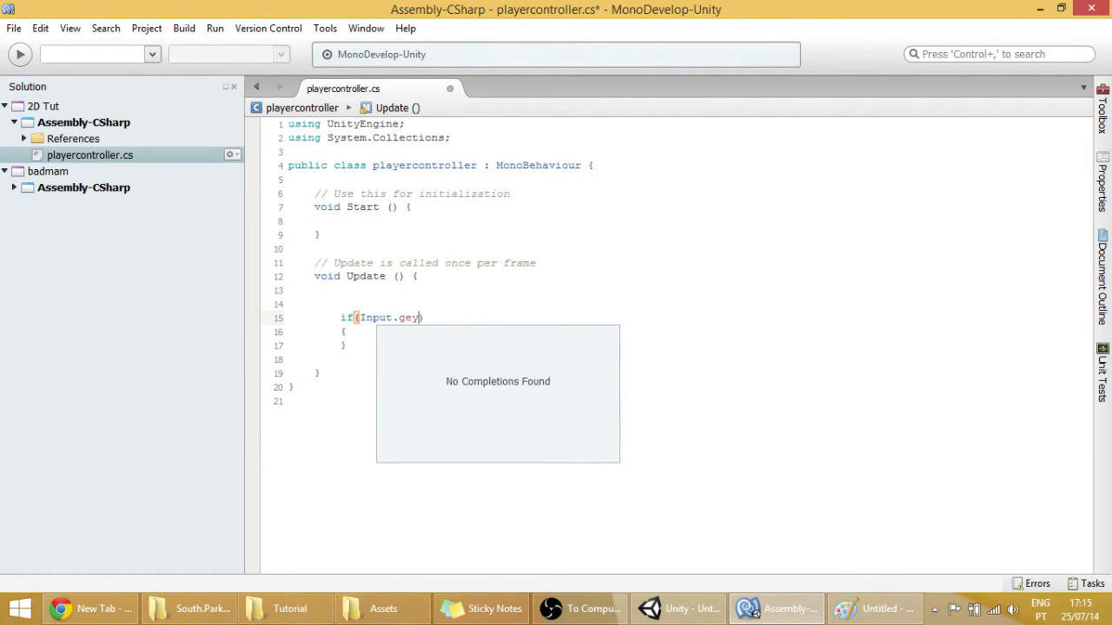
{"action": "key", "text": "Backspace"}
{"action": "type", "text": "GetK"}
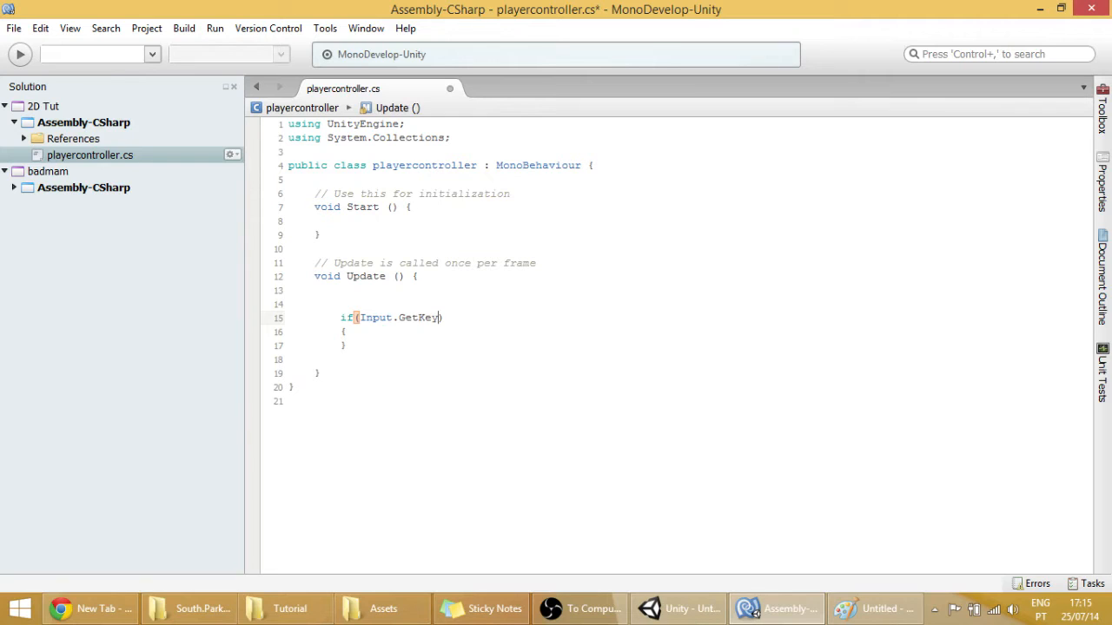
{"action": "type", "text": "(KeyCode"}
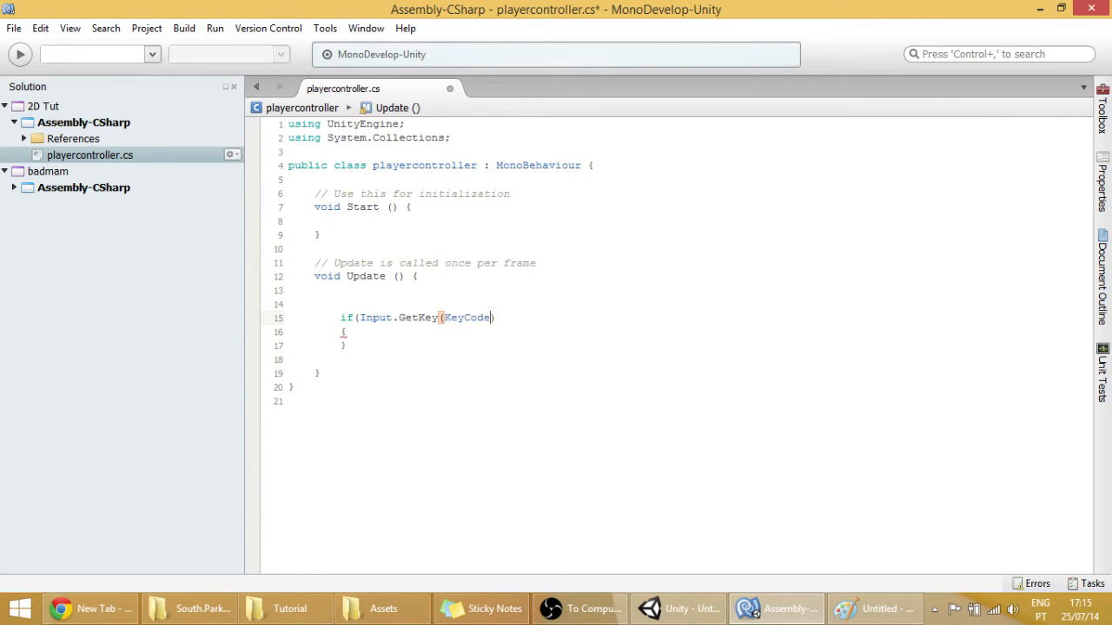
{"action": "type", "text": "."}
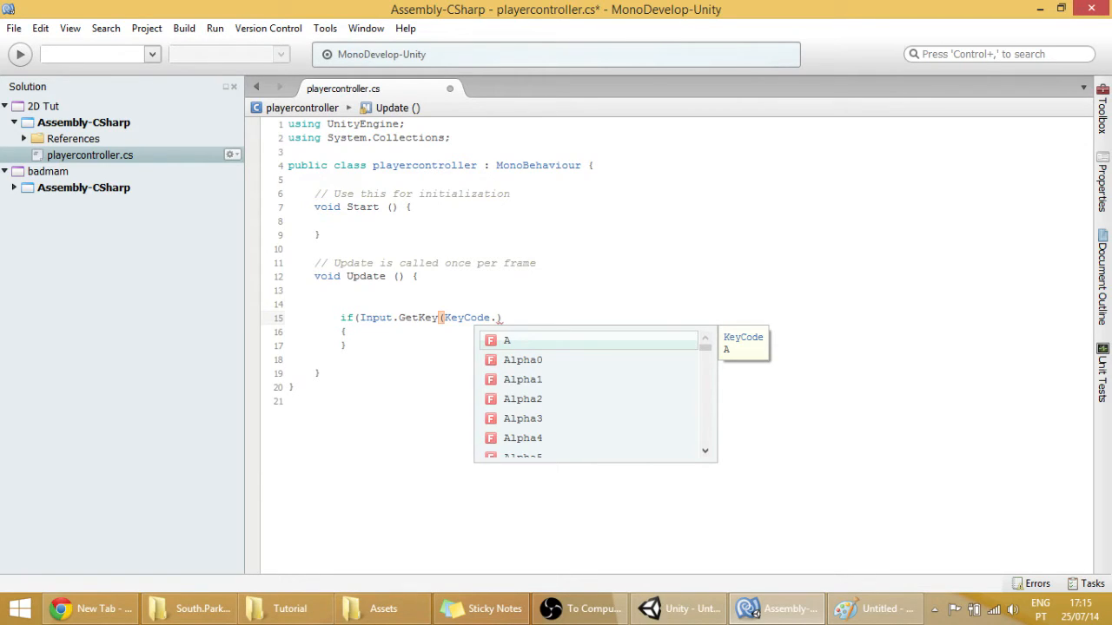
{"action": "type", "text": "A"}
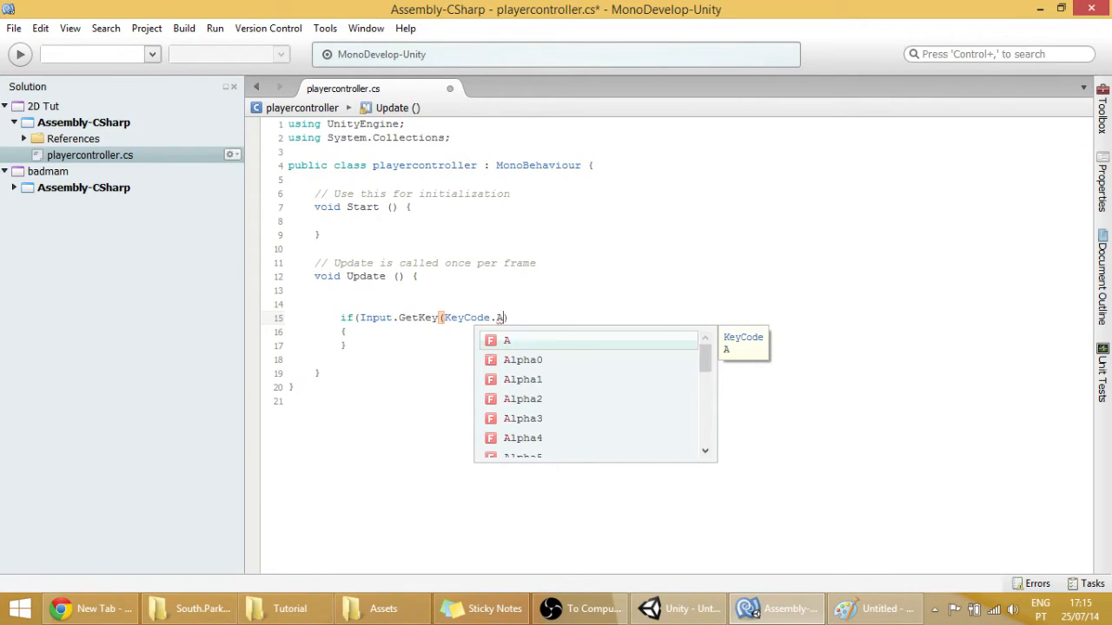
{"action": "type", "text": ")"}
{"action": "key", "text": "Return"}
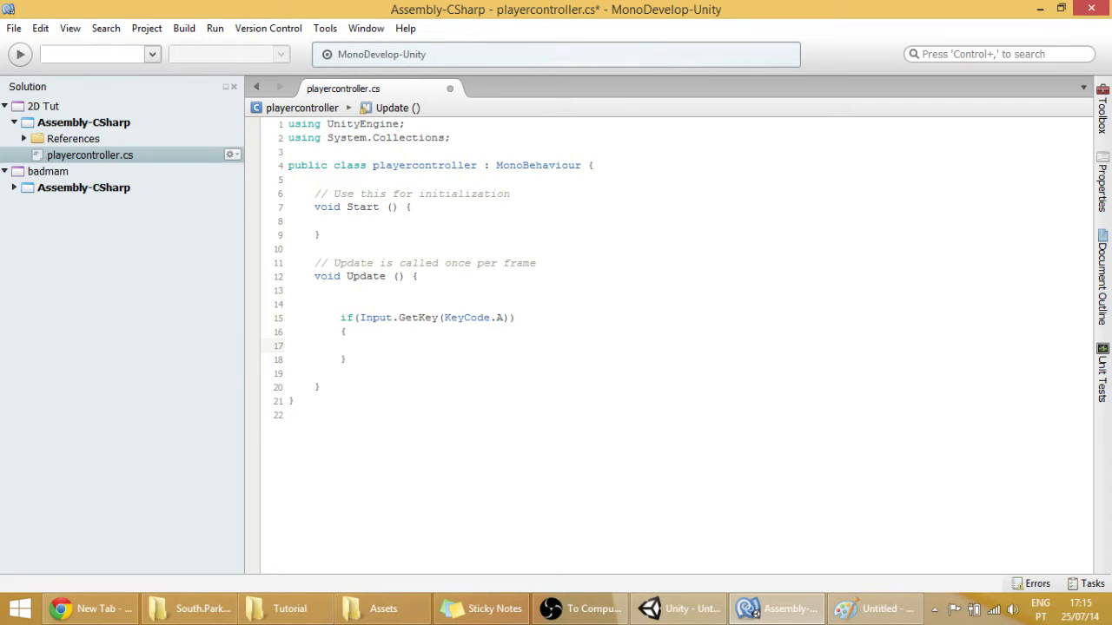
Step: Inside the A-key block write rigidbody2D.velocity = new Vector2();
{"action": "left_click", "coordinate": [365, 344]}
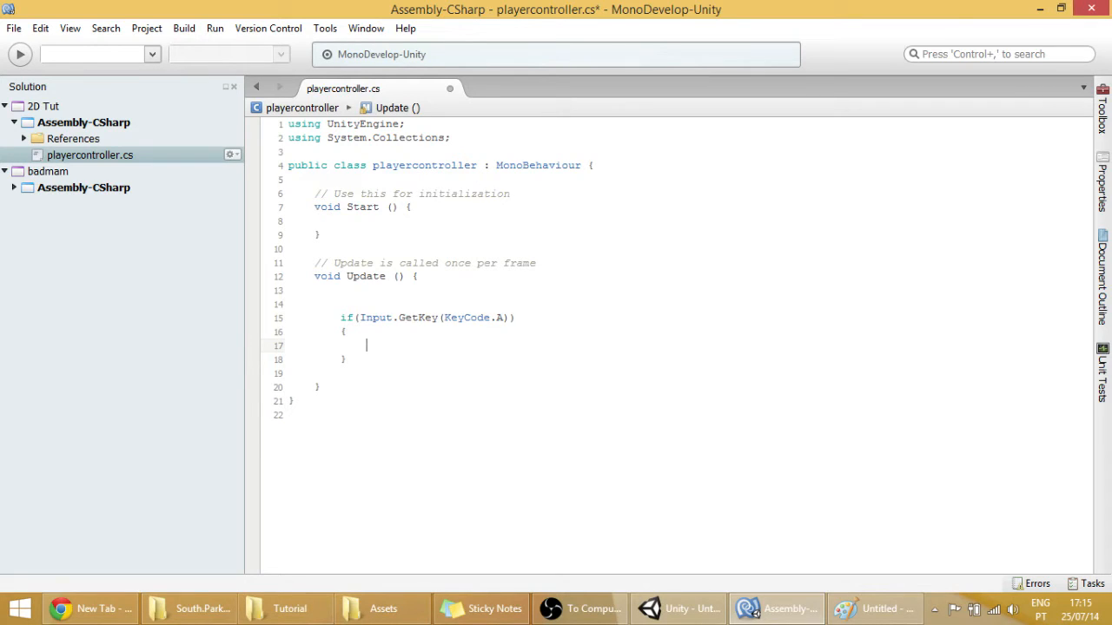
{"action": "type", "text": "r"}
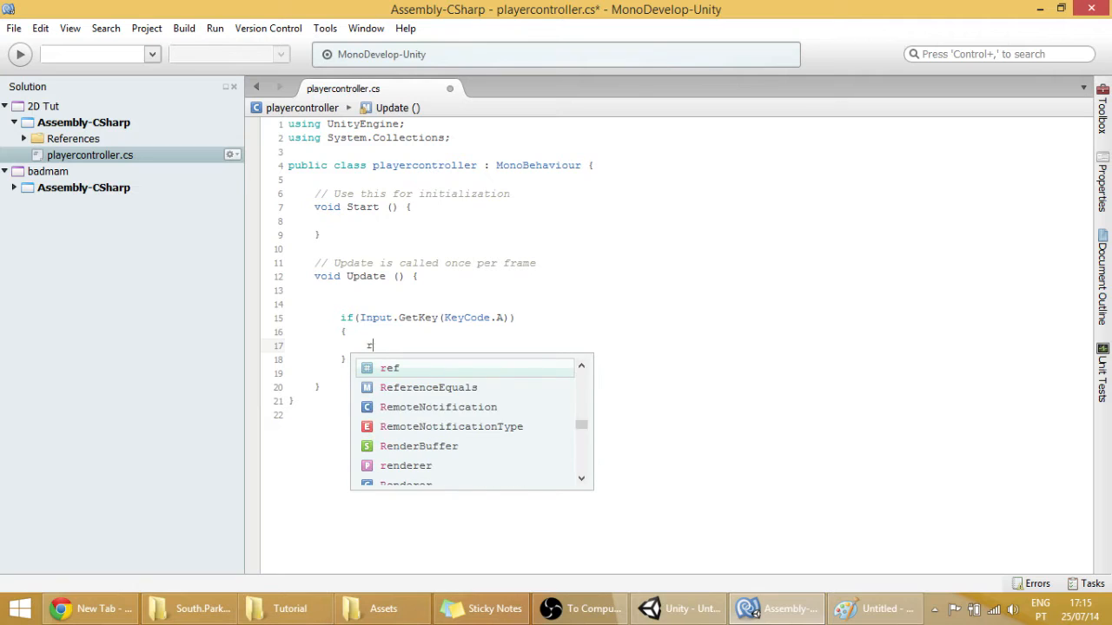
{"action": "type", "text": "rigidbody2D.add"}
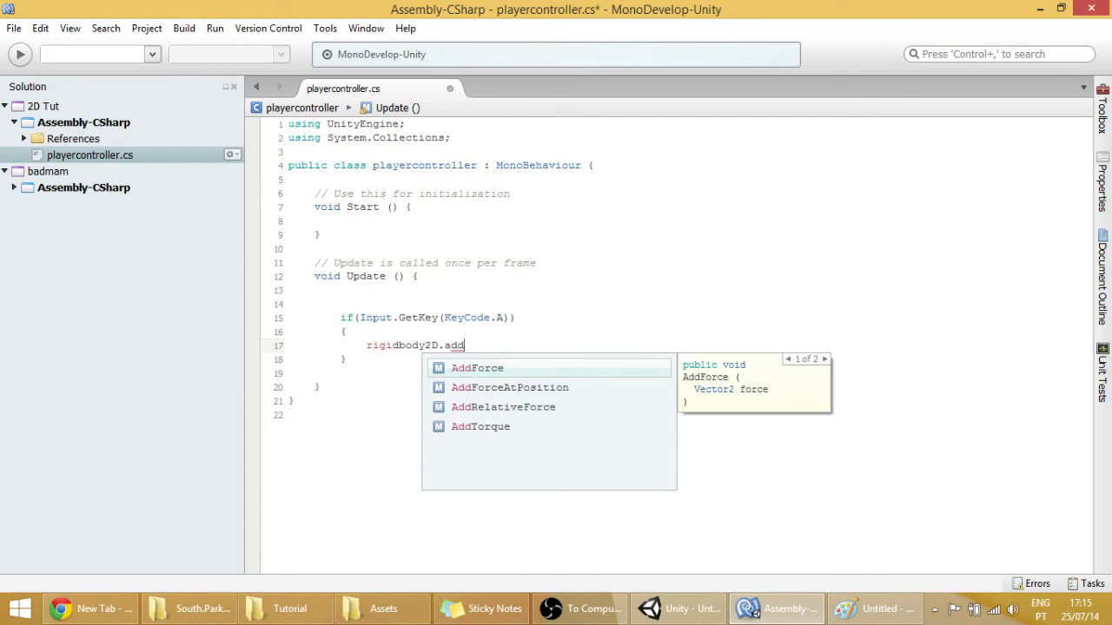
{"action": "key", "text": "Backspace"}
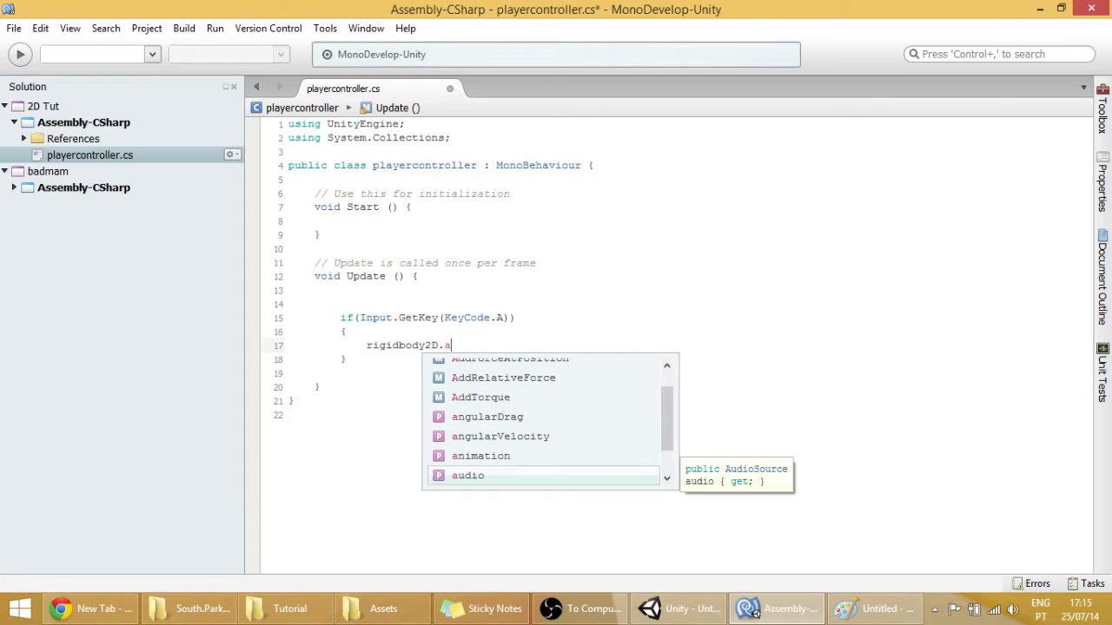
{"action": "type", "text": "velocity"}
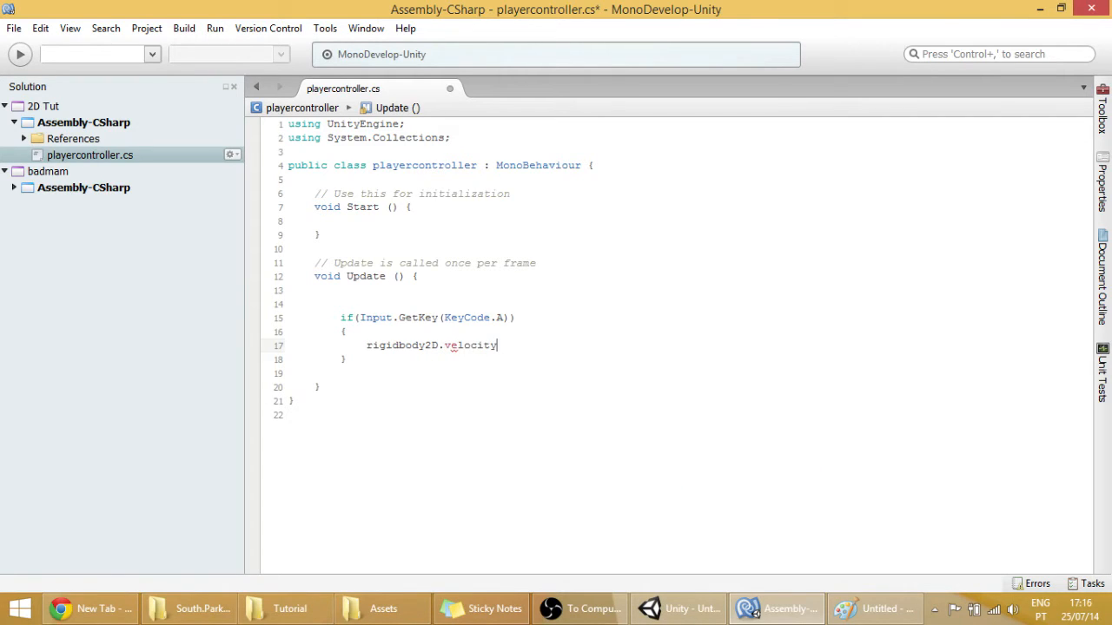
{"action": "type", "text": "="}
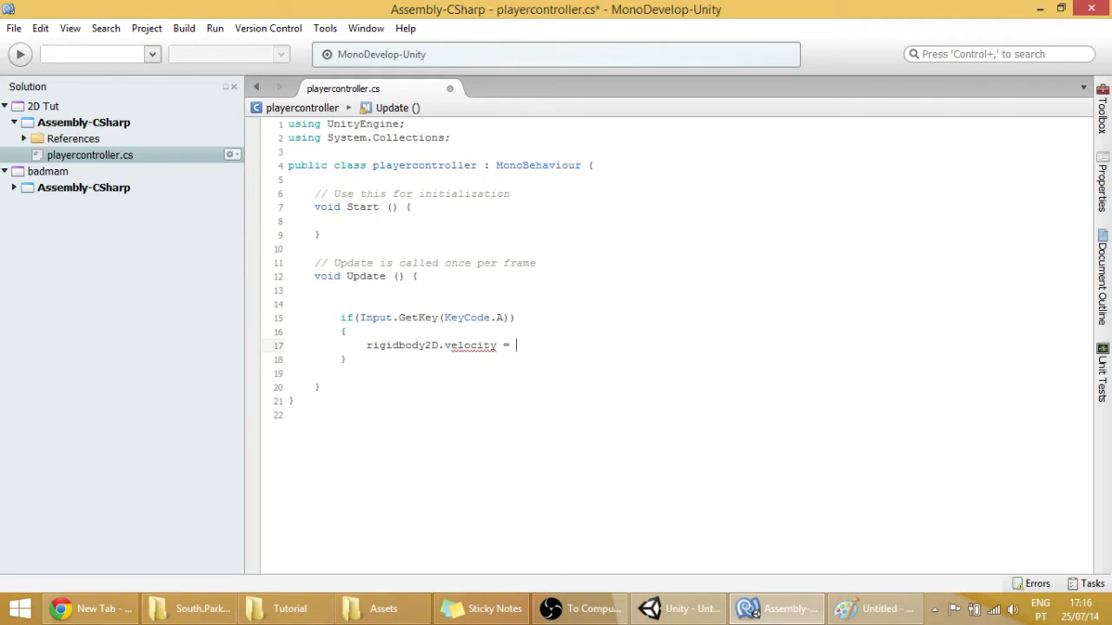
{"action": "type", "text": "new"}
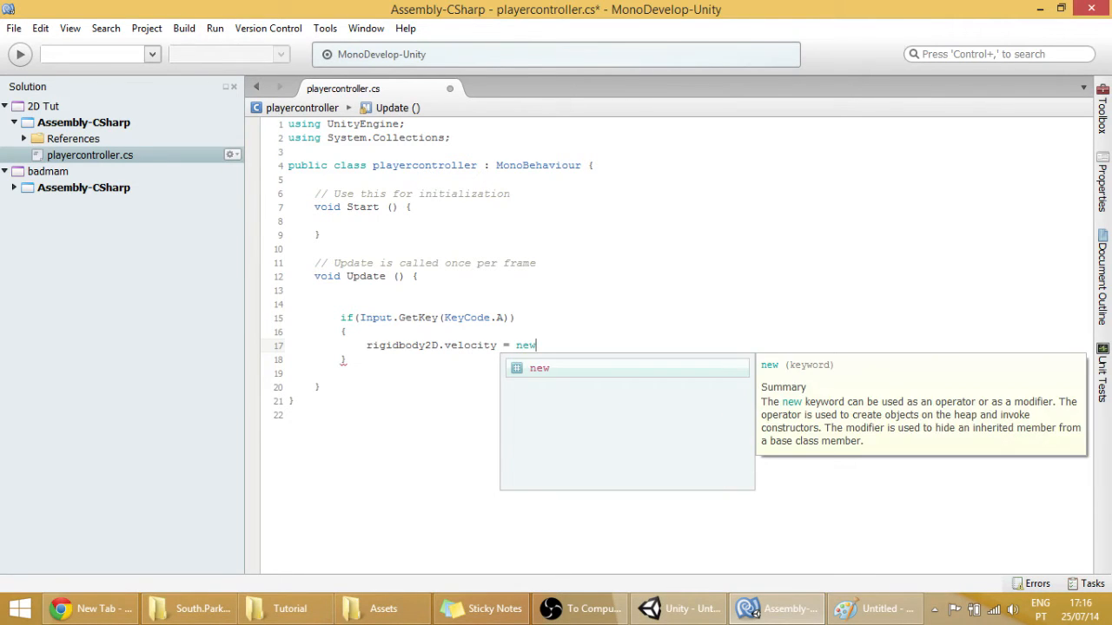
{"action": "type", "text": "Vector2"}
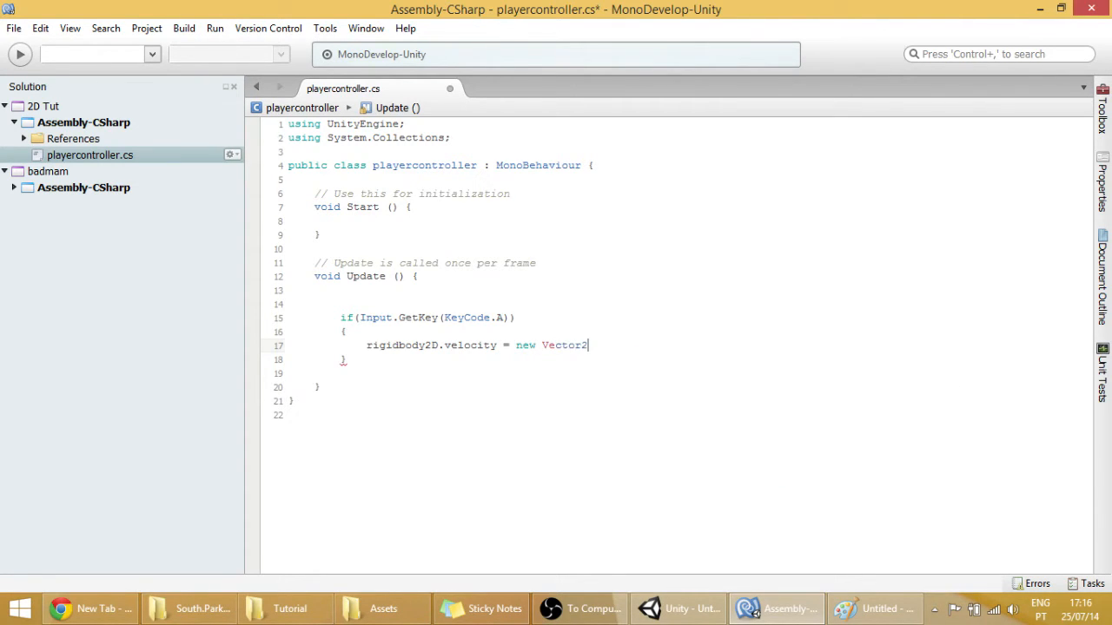
{"action": "type", "text": "("}
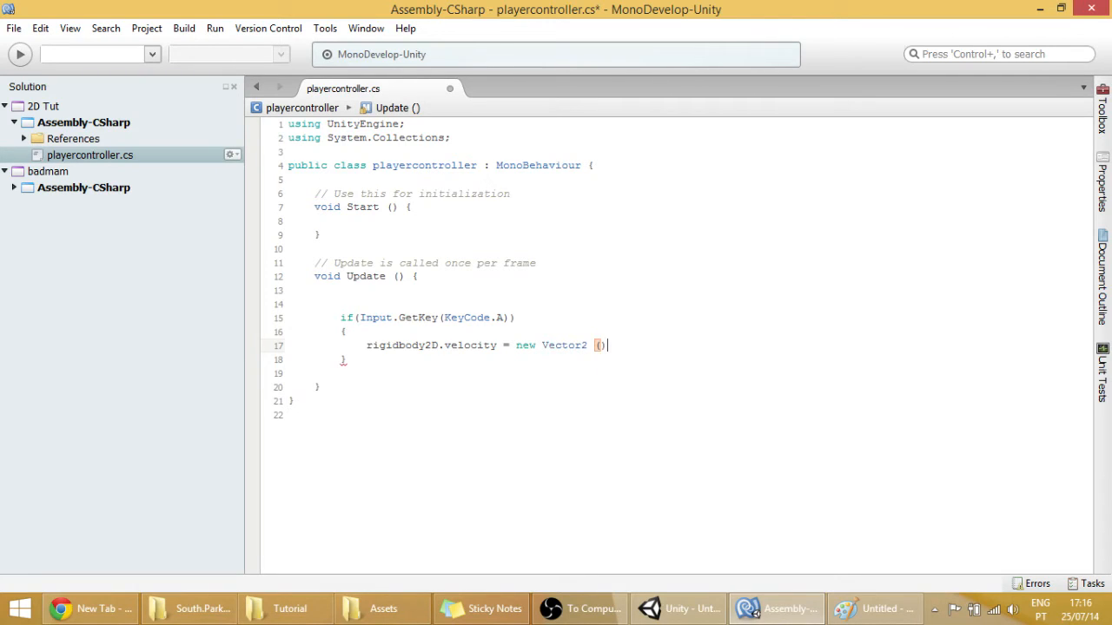
{"action": "type", "text": ";"}
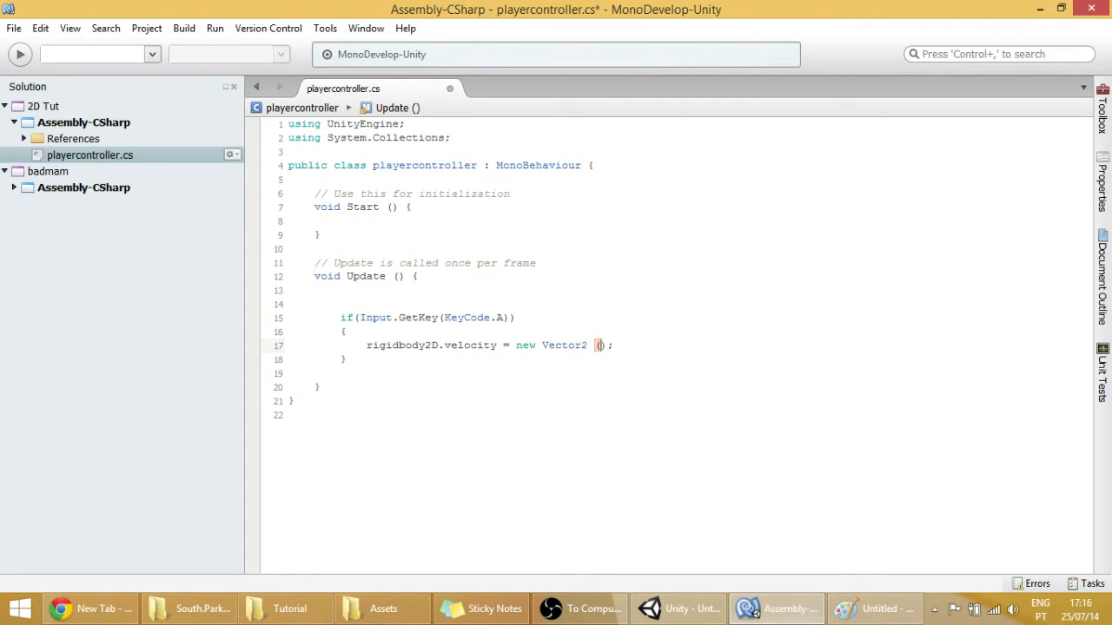
Step: Give the Vector2 the arguments speedForce and rigidbody2D.velocity.y
{"action": "type", "text": ","}
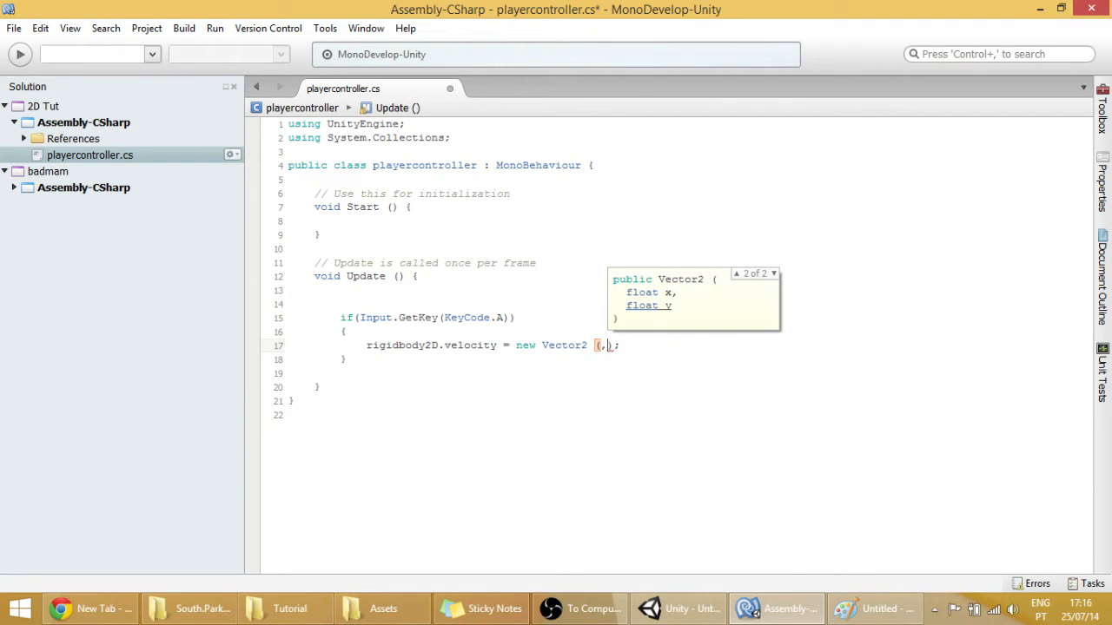
{"action": "type", "text": "0"}
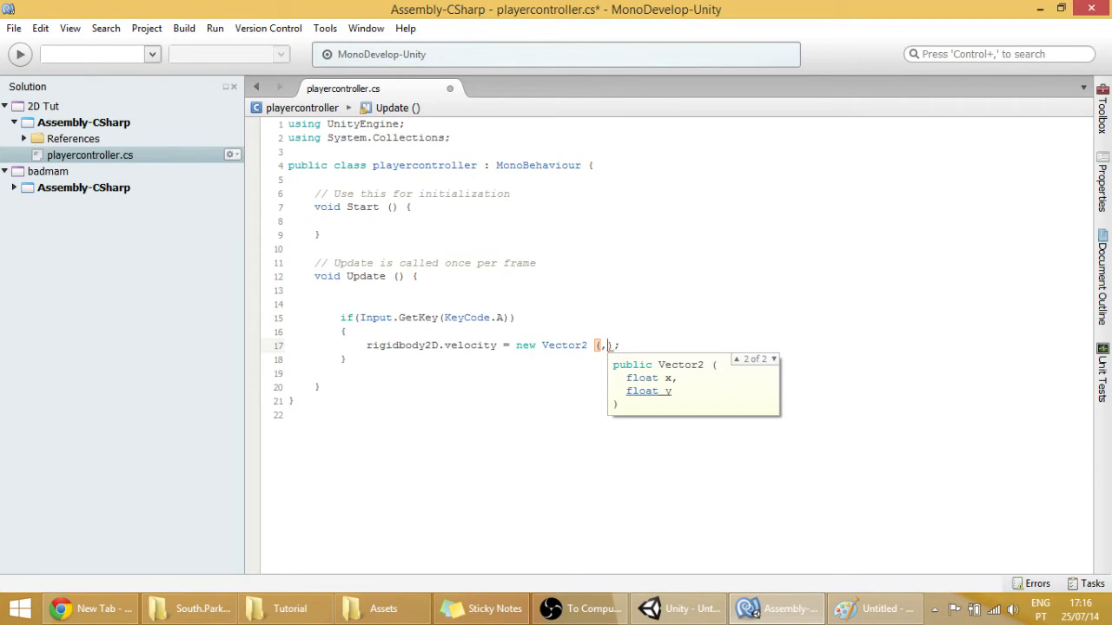
{"action": "type", "text": "rigidbody2D"}
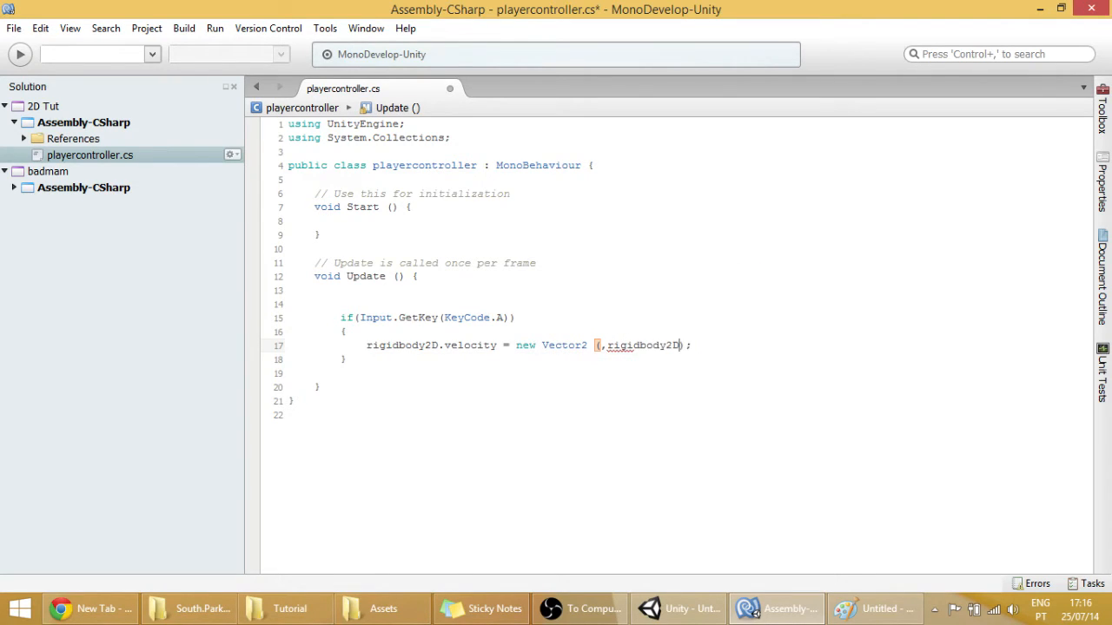
{"action": "type", "text": "ve"}
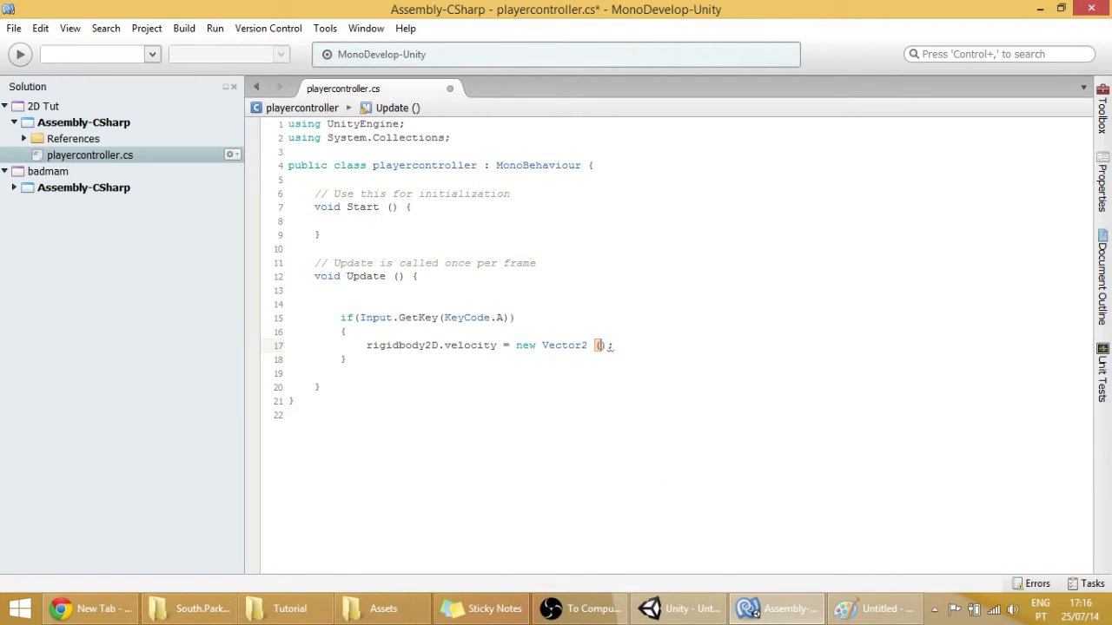
{"action": "type", "text": ","}
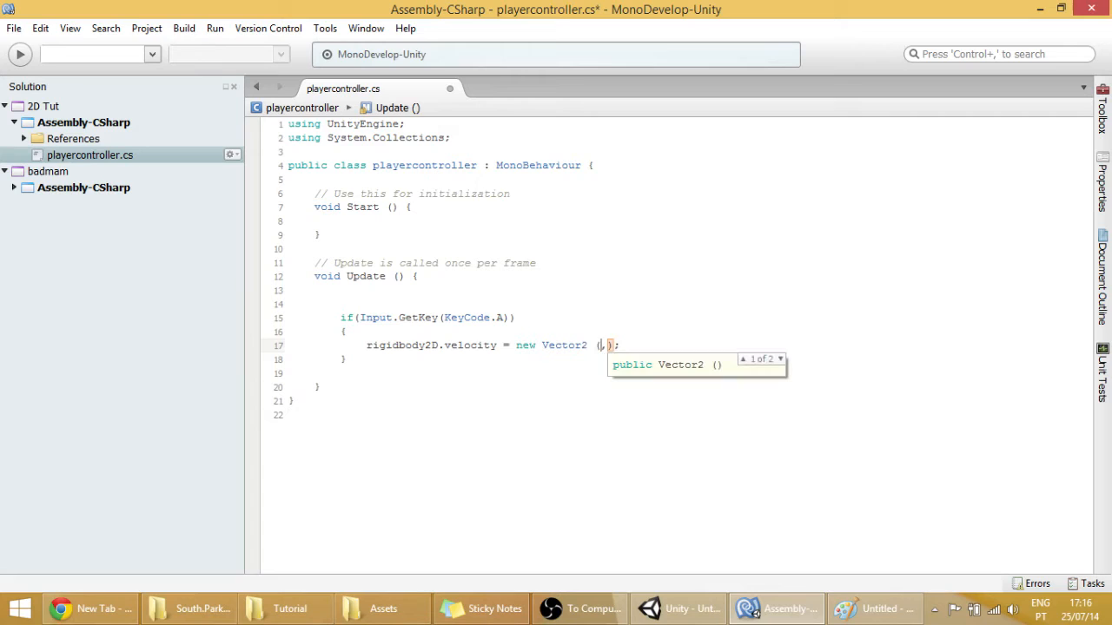
{"action": "type", "text": "speed"}
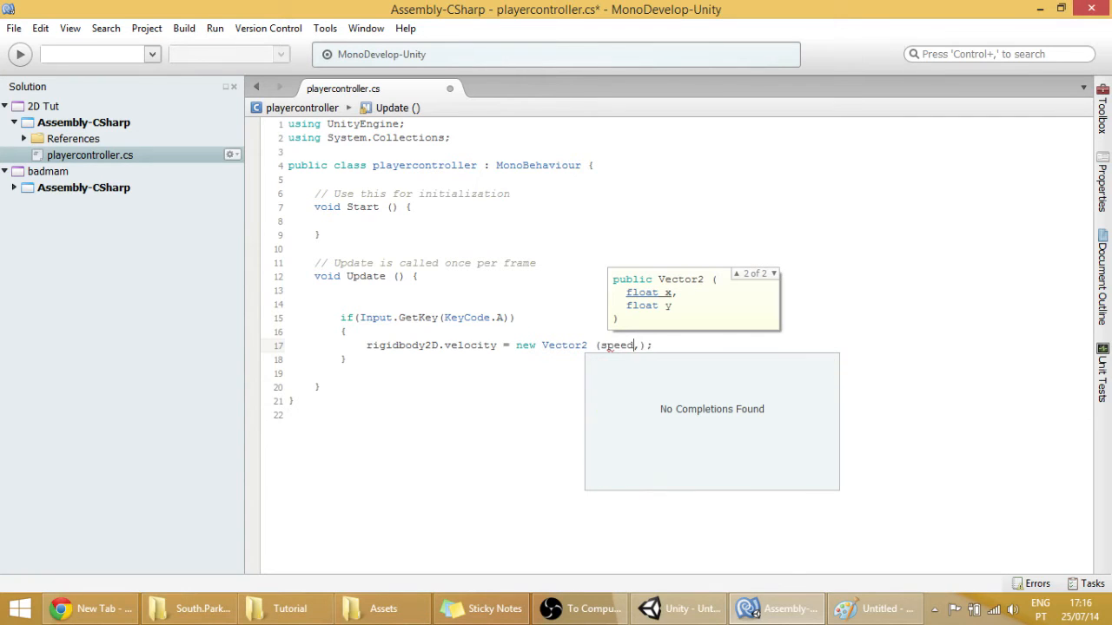
{"action": "type", "text": "Force"}
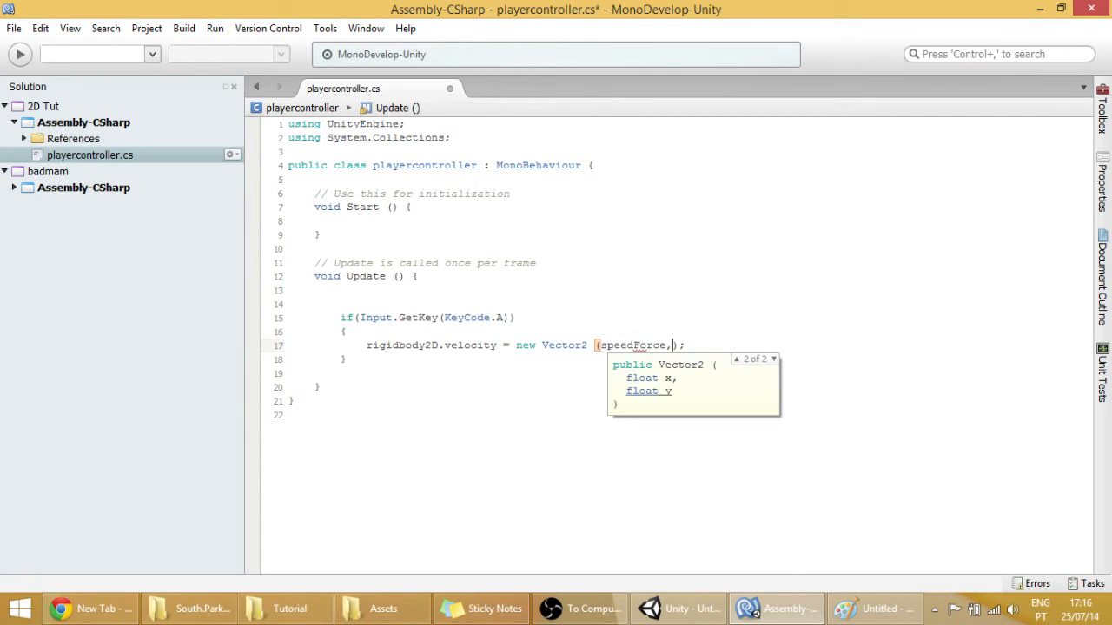
{"action": "type", "text": "rigidbody2D.velocity."}
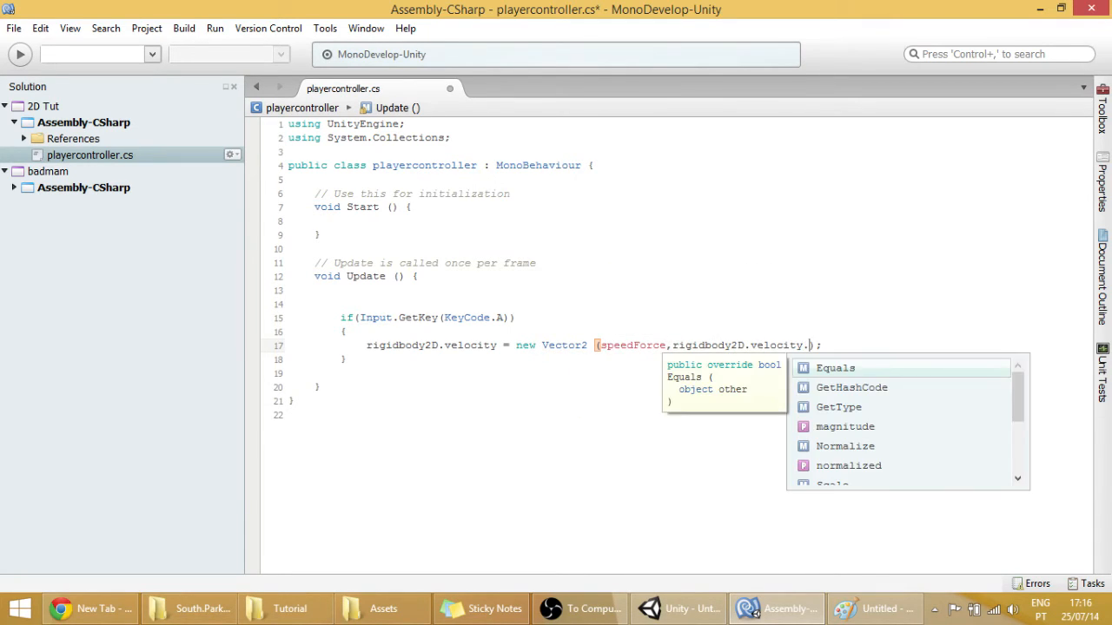
{"action": "type", "text": "y"}
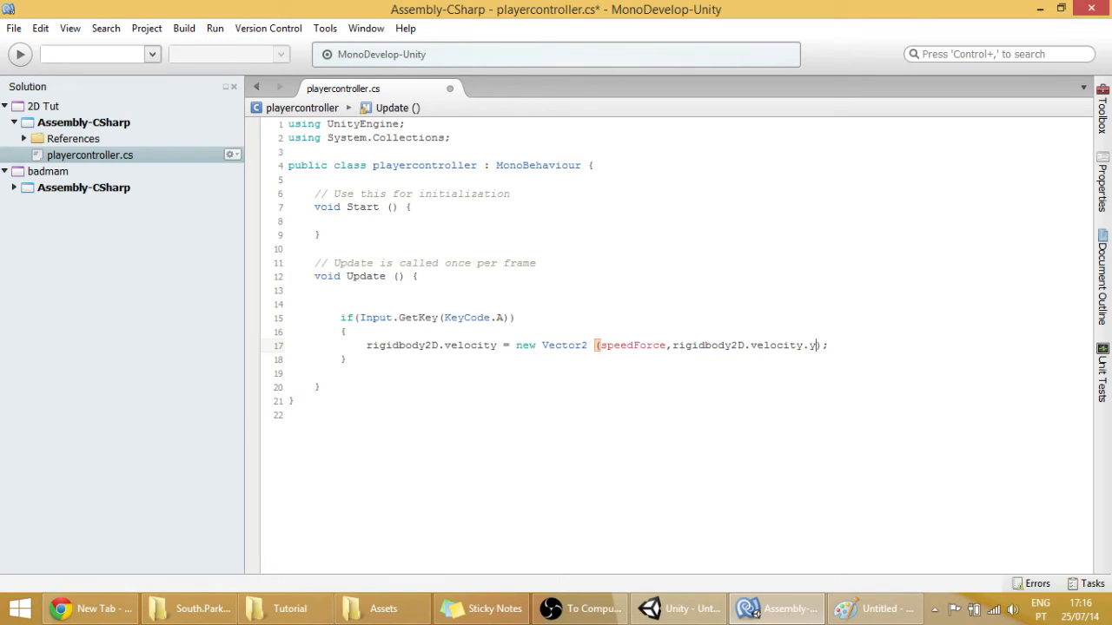
{"action": "left_click_drag", "start_coordinate": [671, 344], "coordinate": [816, 344]}
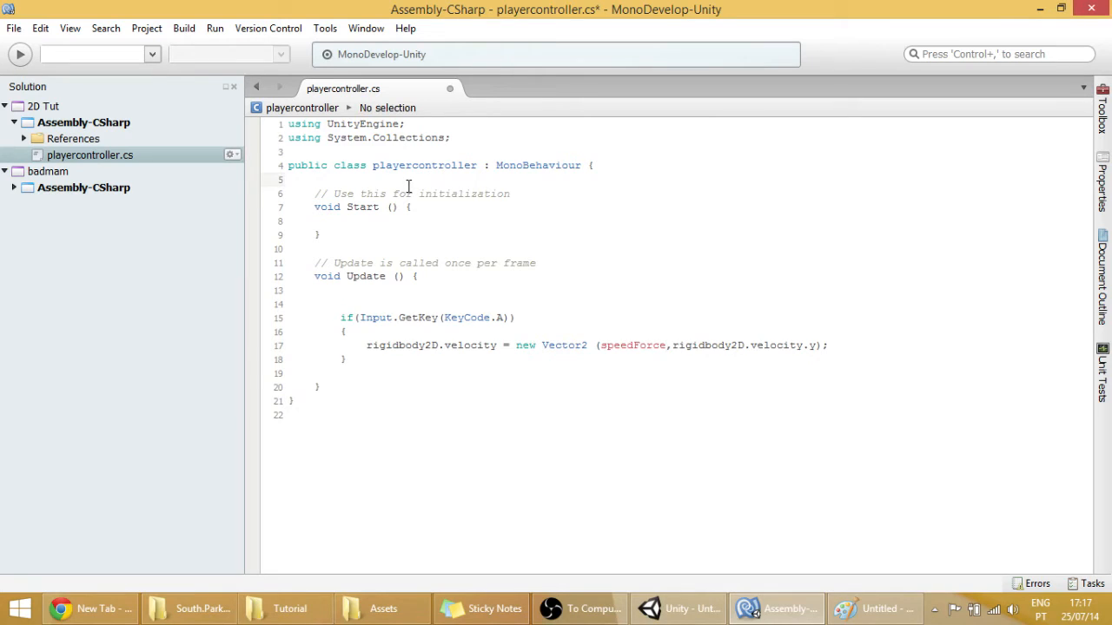
Step: Declare a public float speedForce field under the class line
{"action": "type", "text": "public float"}
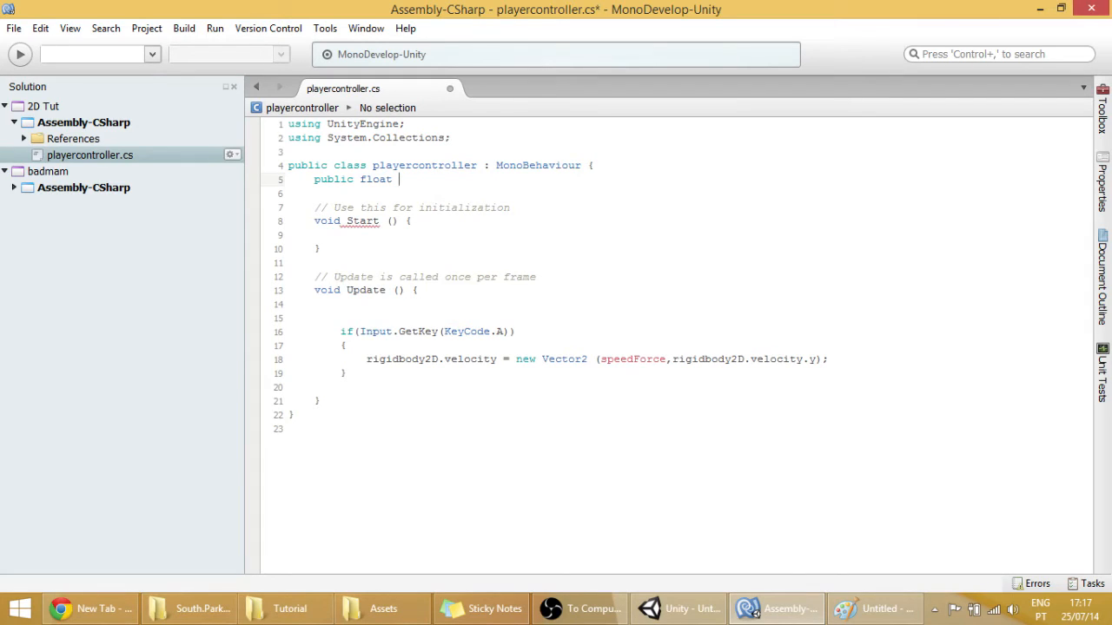
{"action": "type", "text": "speed"}
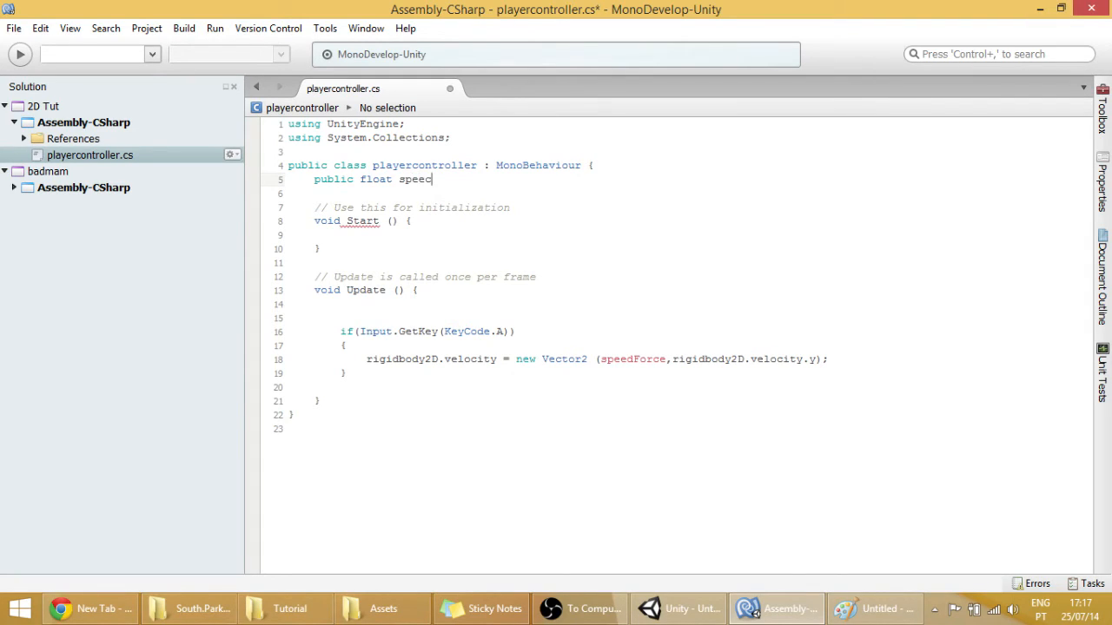
{"action": "type", "text": "Forf"}
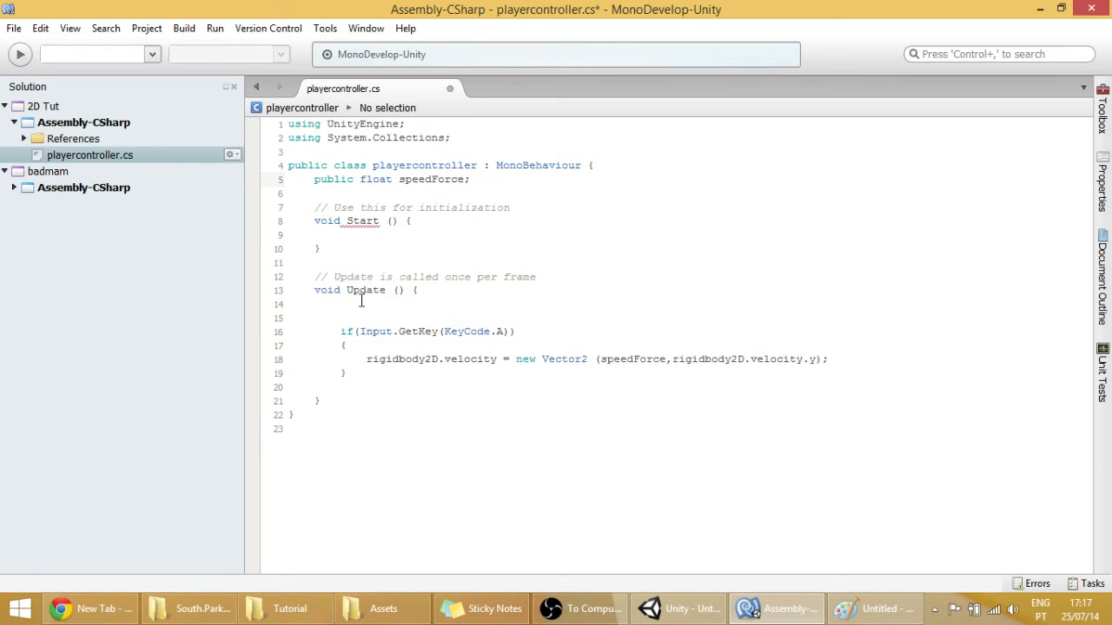
{"action": "type", "text": "e"}
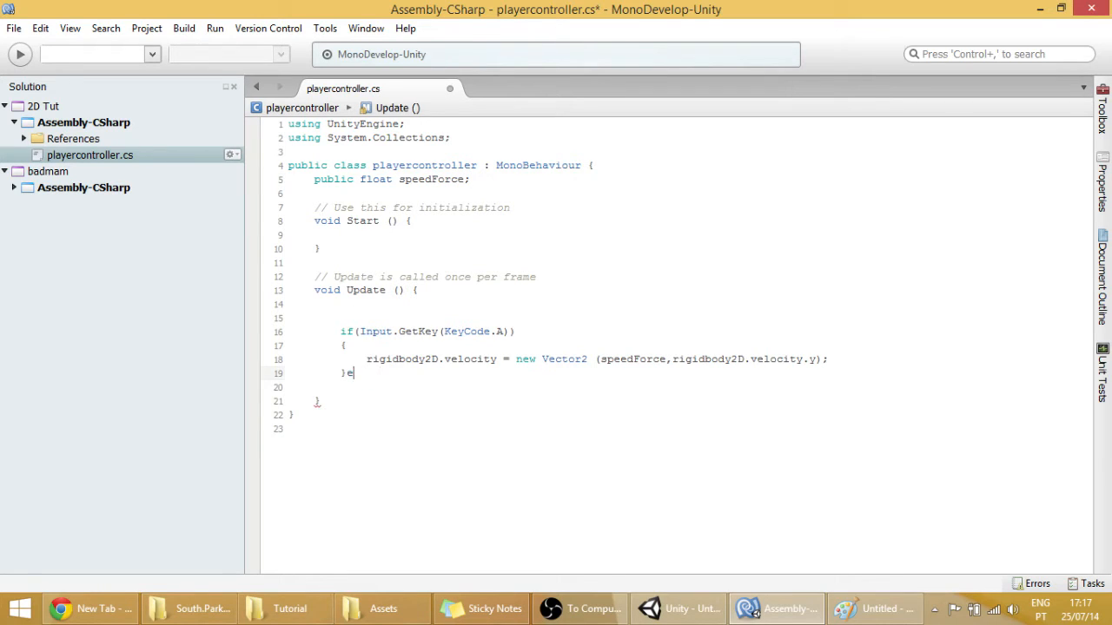
{"action": "type", "text": "else"}
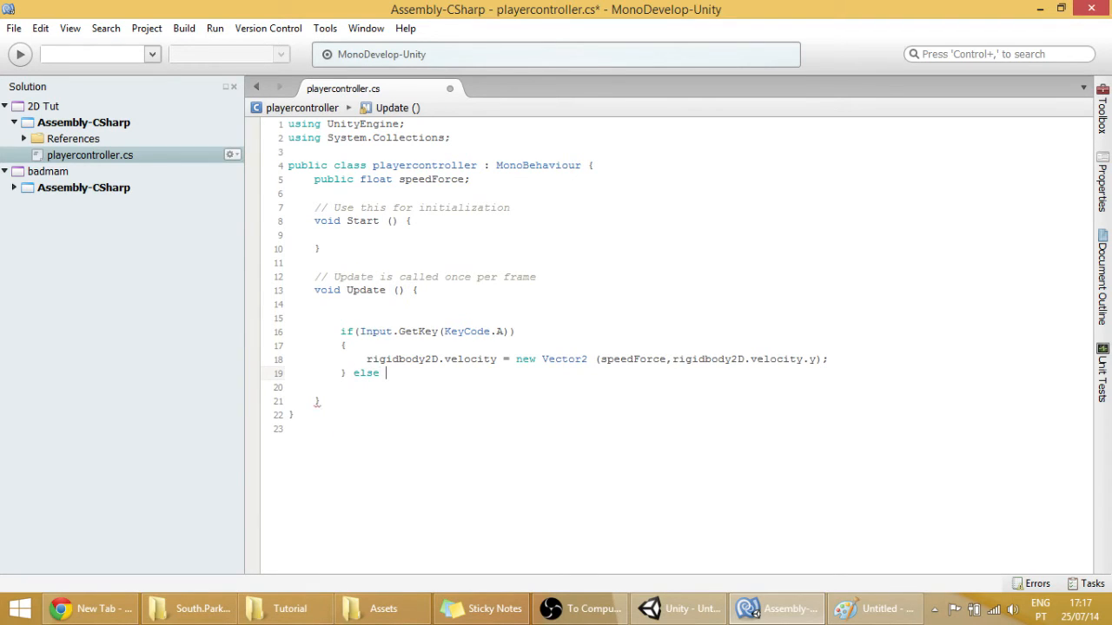
Step: Add an else if (Input.GetKey(KeyCode.D)) branch reusing the velocity line with speedForce
{"action": "type", "text": "if"}
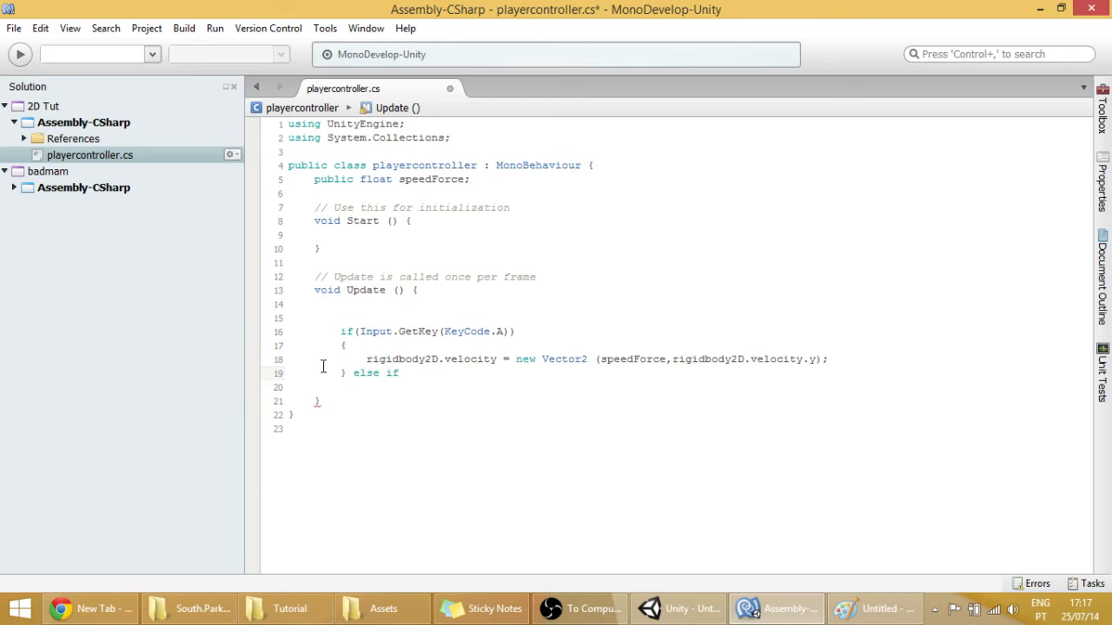
{"action": "left_click_drag", "start_coordinate": [344, 330], "coordinate": [344, 374]}
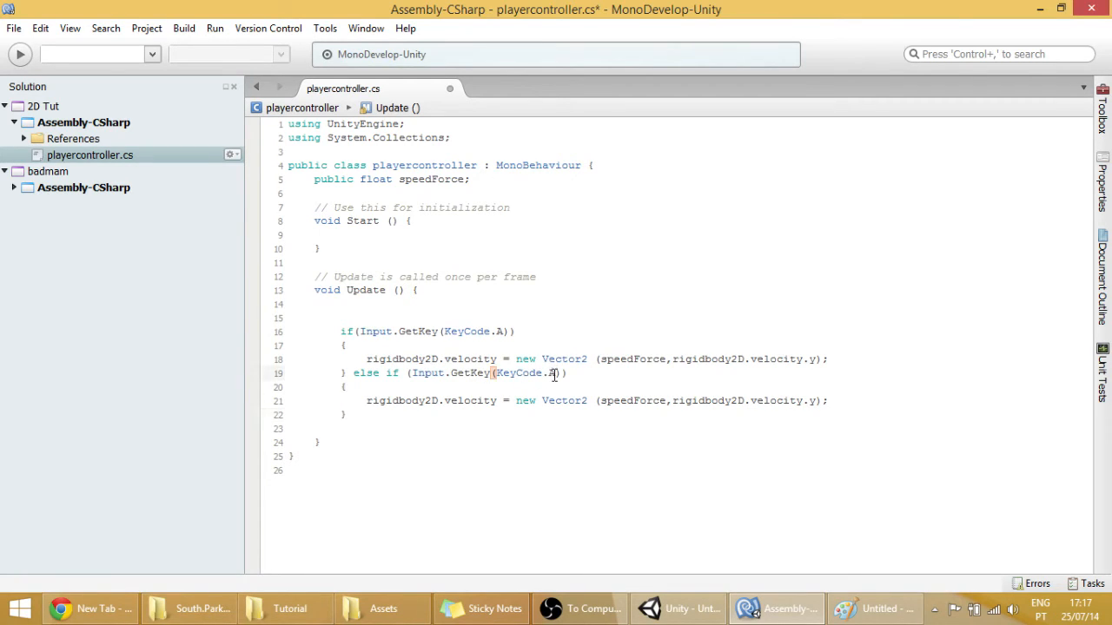
{"action": "type", "text": "D"}
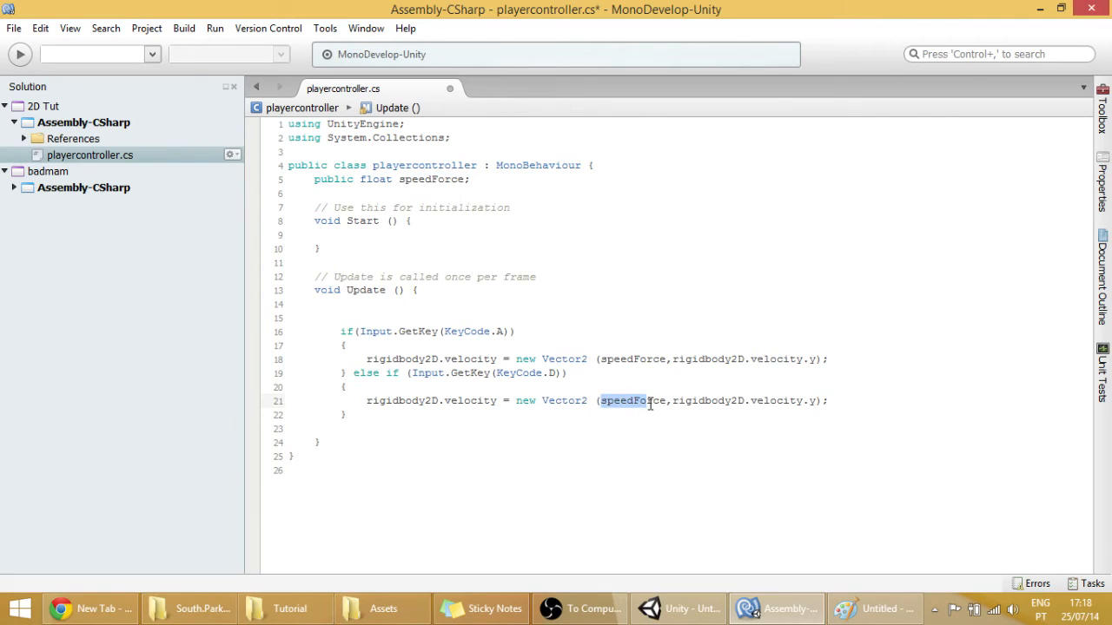
{"action": "double_click", "coordinate": [632, 400]}
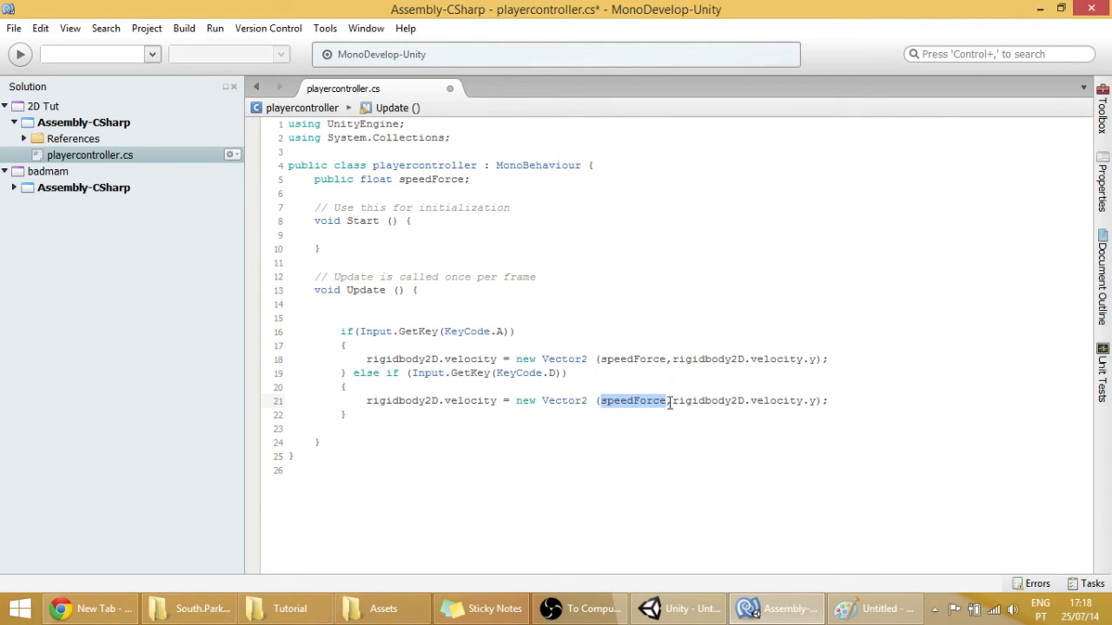
{"action": "mouse_move", "coordinate": [923, 398]}
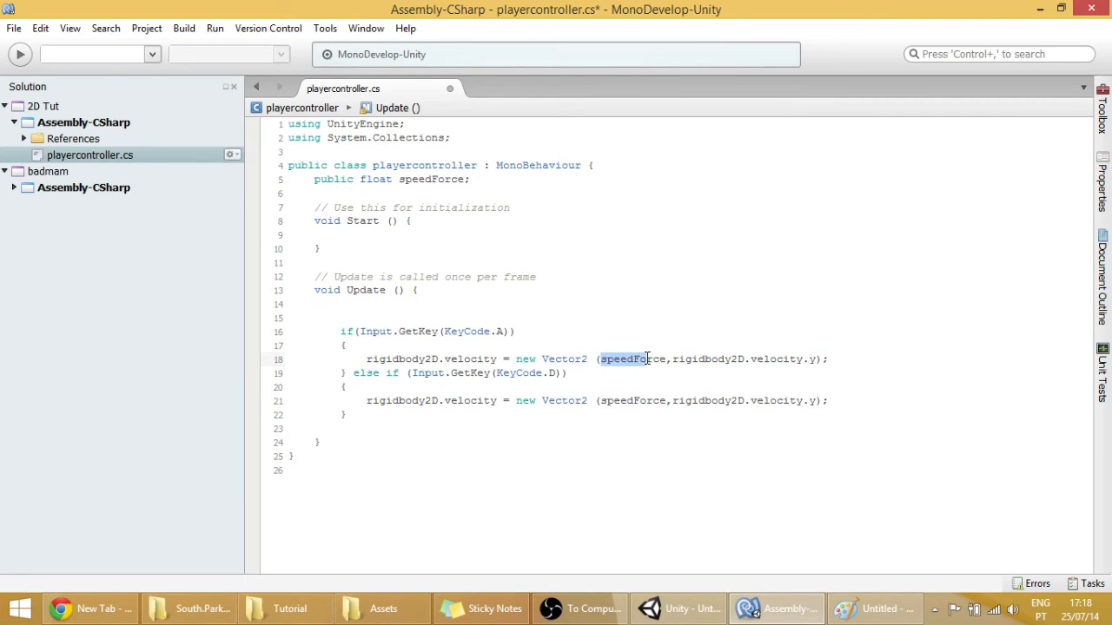
{"action": "mouse_move", "coordinate": [562, 357]}
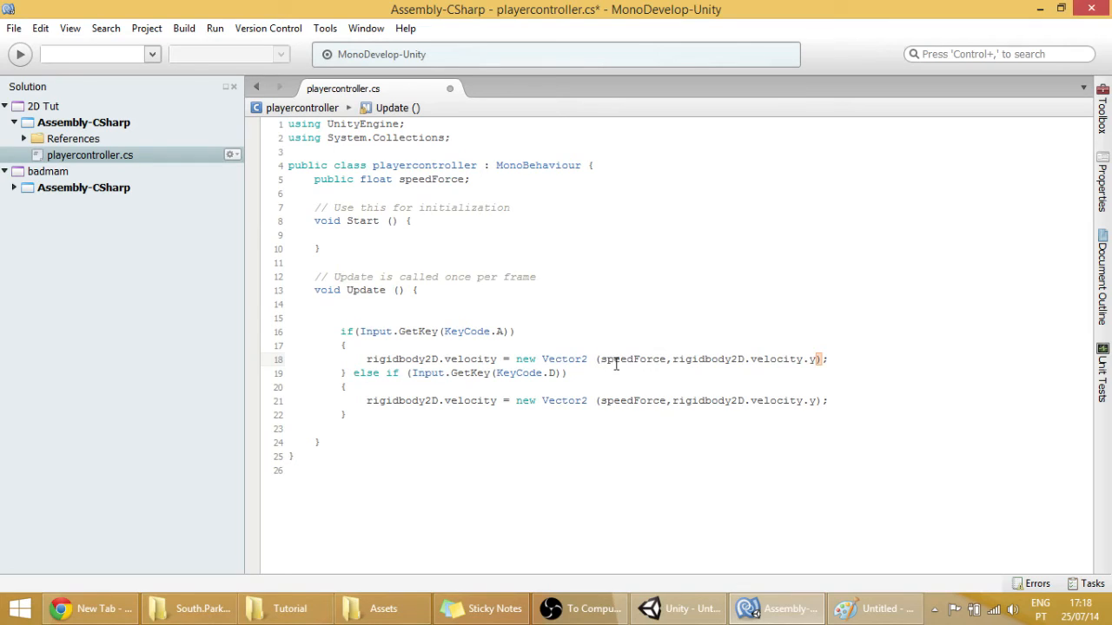
Step: Negate the A-branch force to -speedForce and initialize speedForce to 50f
{"action": "type", "text": "-"}
{"action": "left_click", "coordinate": [559, 179]}
{"action": "type", "text": "= "}
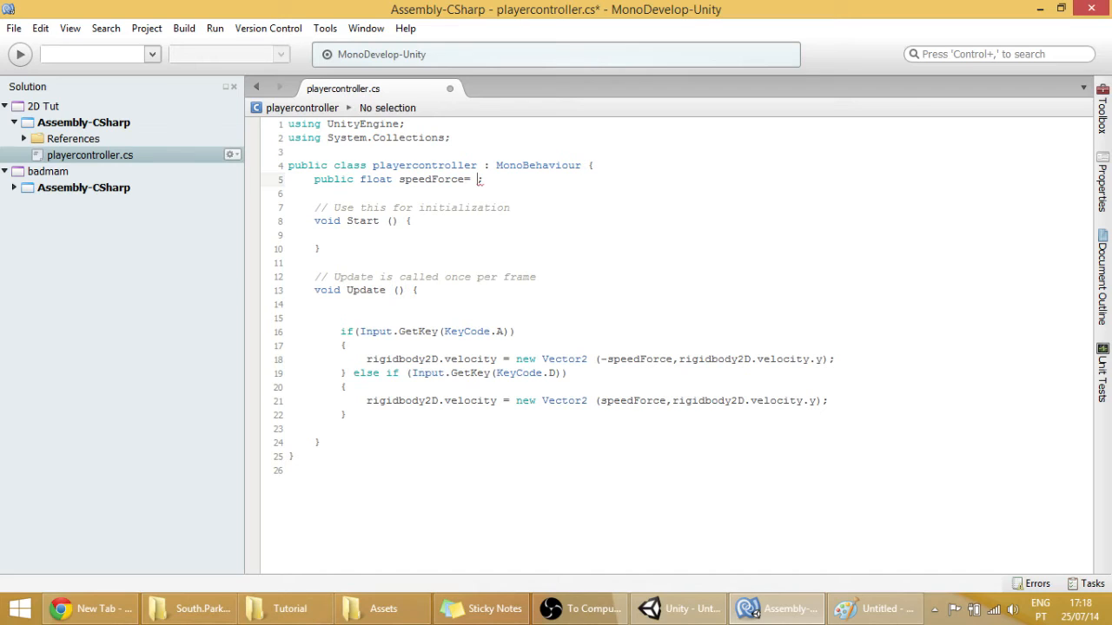
{"action": "type", "text": "50f"}
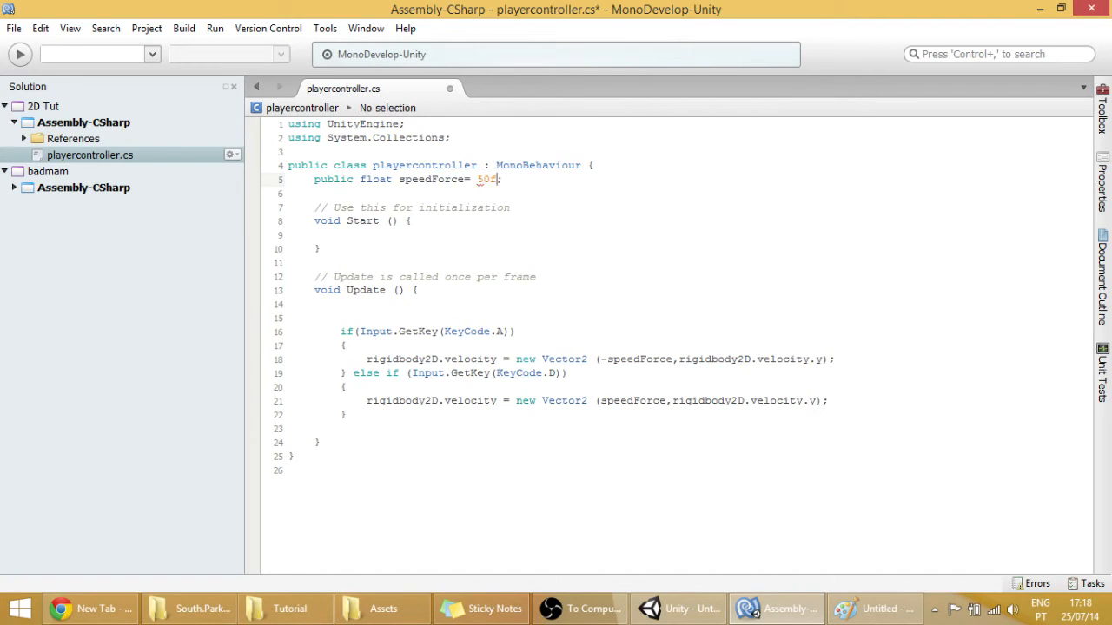
{"action": "left_click", "coordinate": [500, 179]}
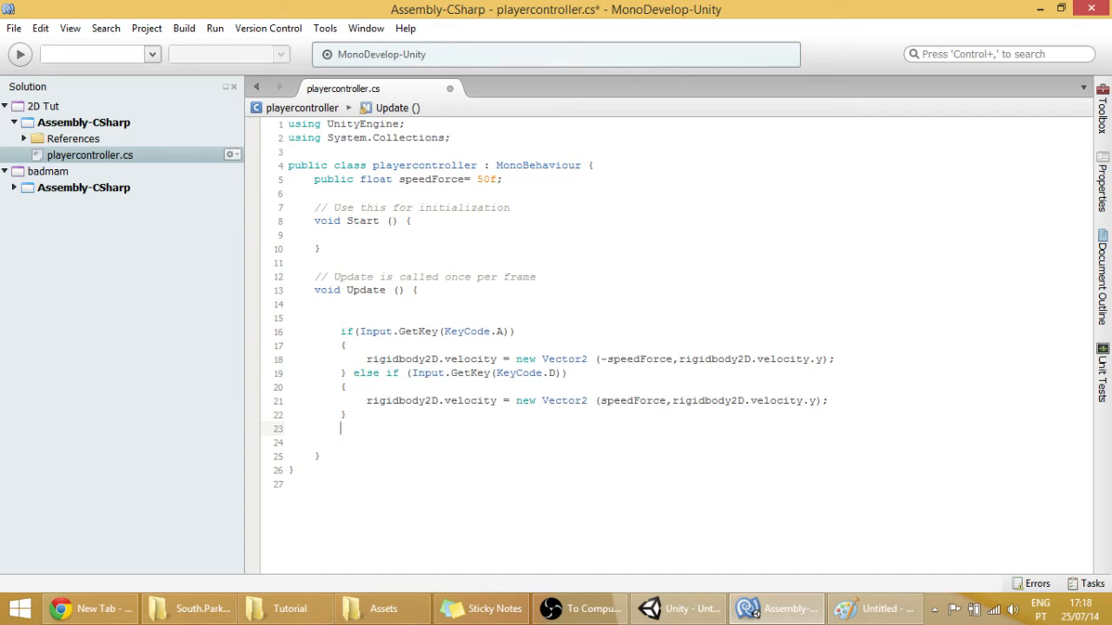
Step: Add an else branch assigning rigidbody2D.velocity = new Vector2(...)
{"action": "type", "text": "else"}
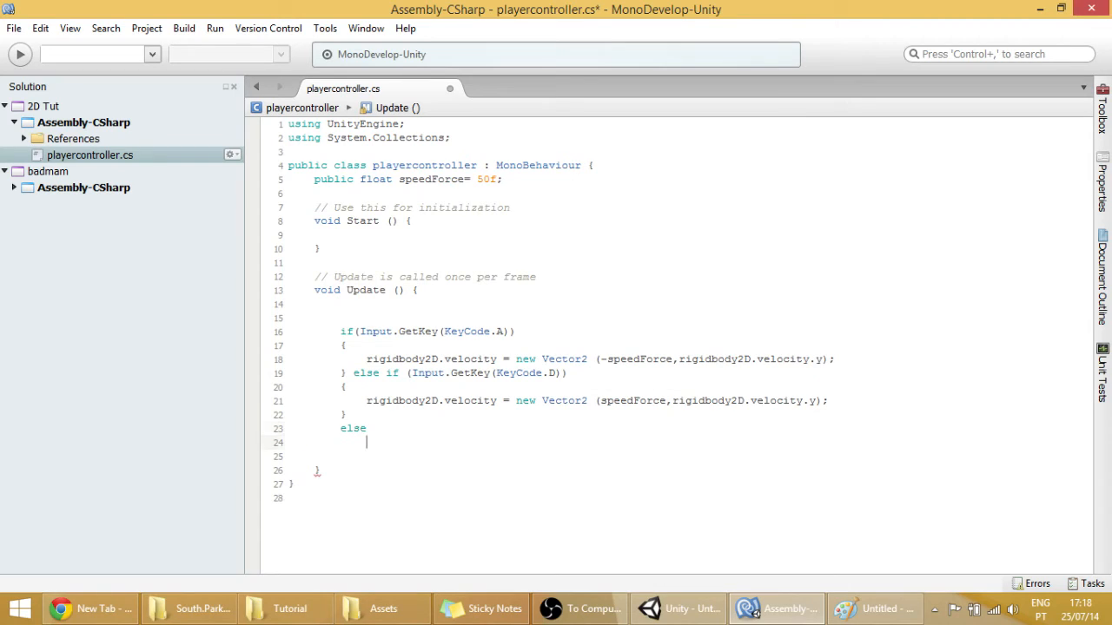
{"action": "type", "text": "ri"}
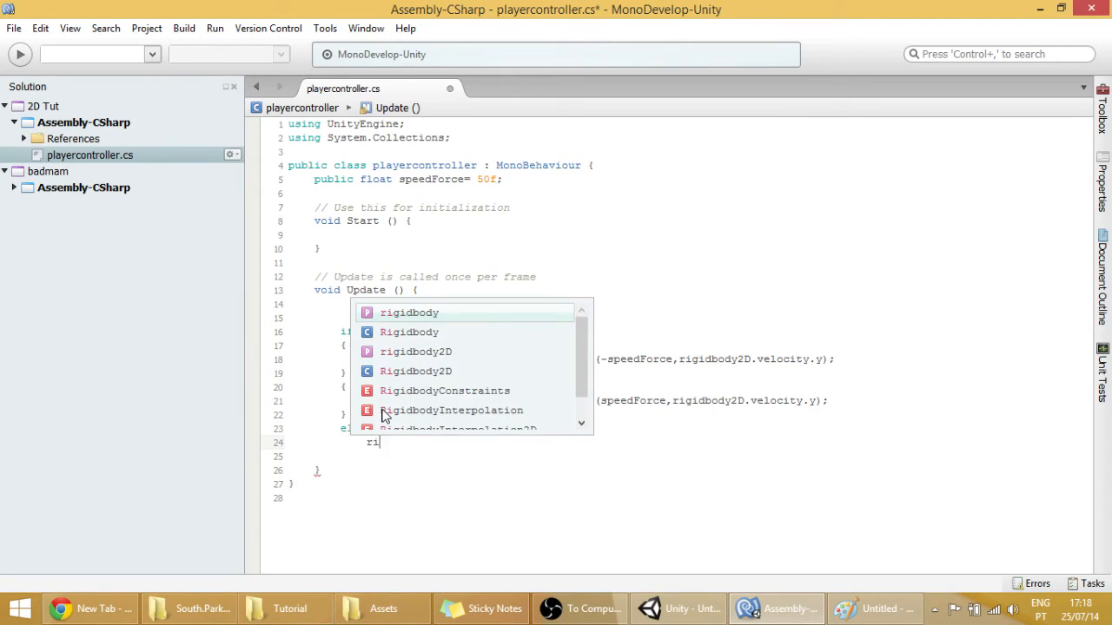
{"action": "type", "text": "gidbody.ve"}
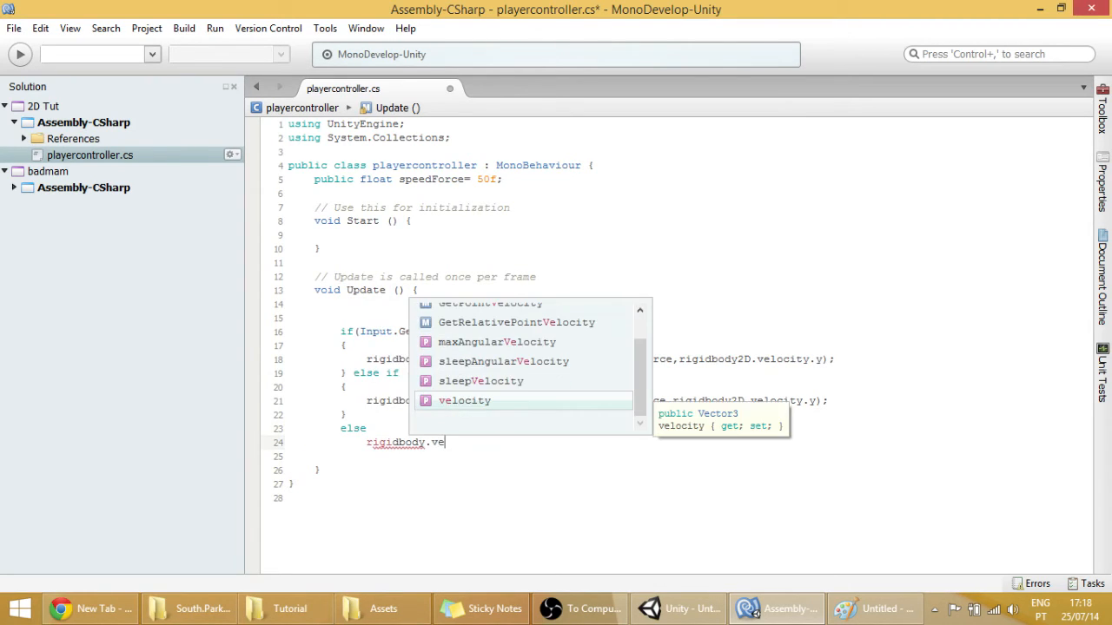
{"action": "type", "text": "locit"}
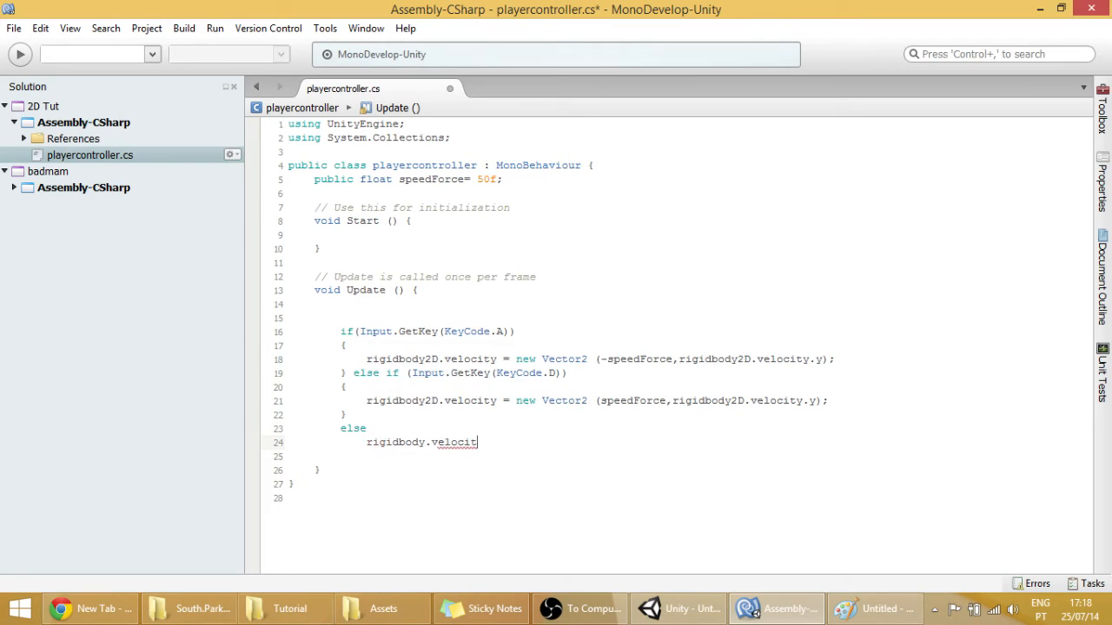
{"action": "key", "text": "BackSpace"}
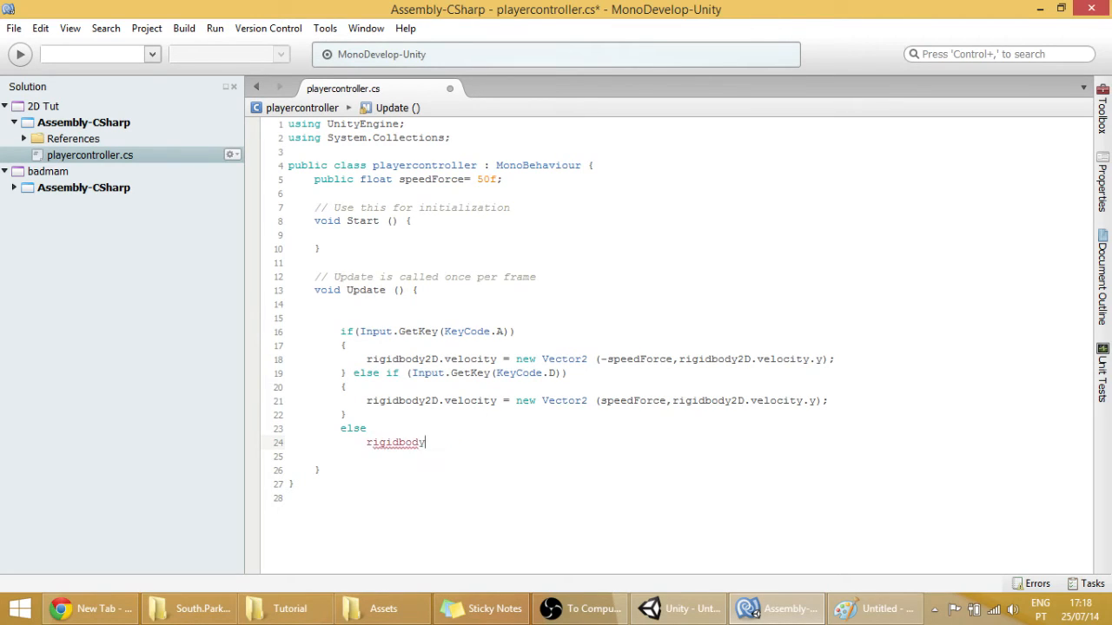
{"action": "type", "text": "2D."}
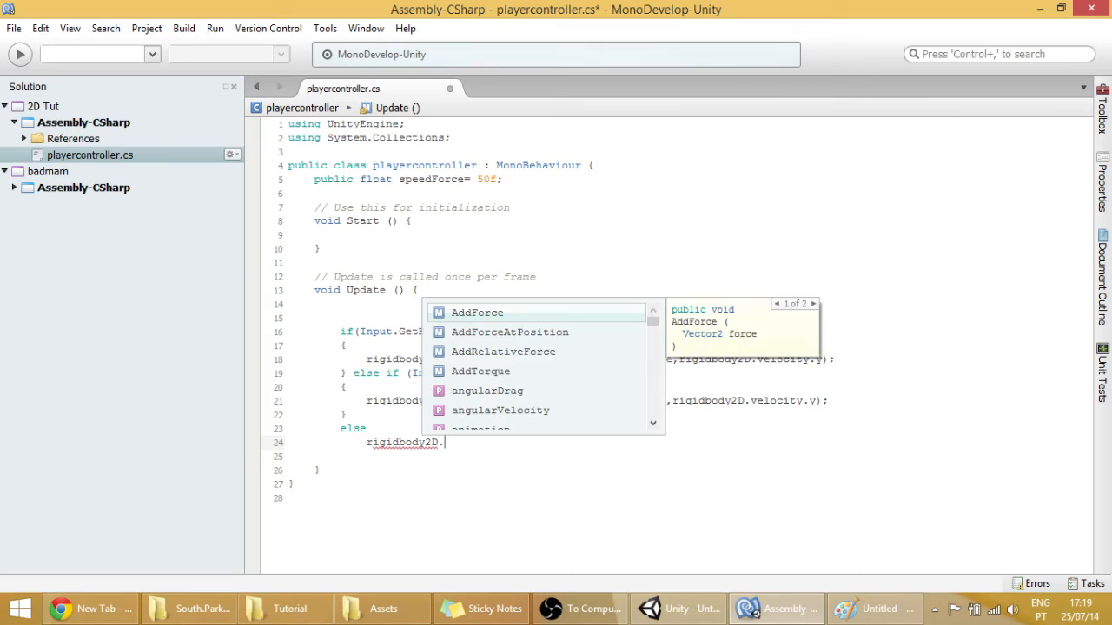
{"action": "type", "text": "velocity"}
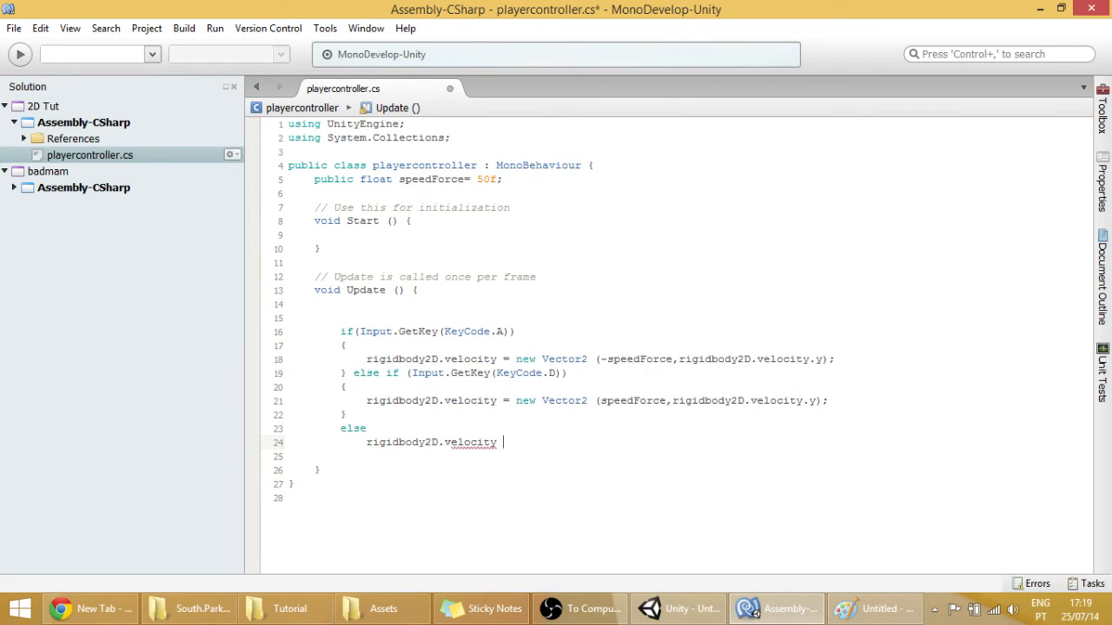
{"action": "type", "text": "= n"}
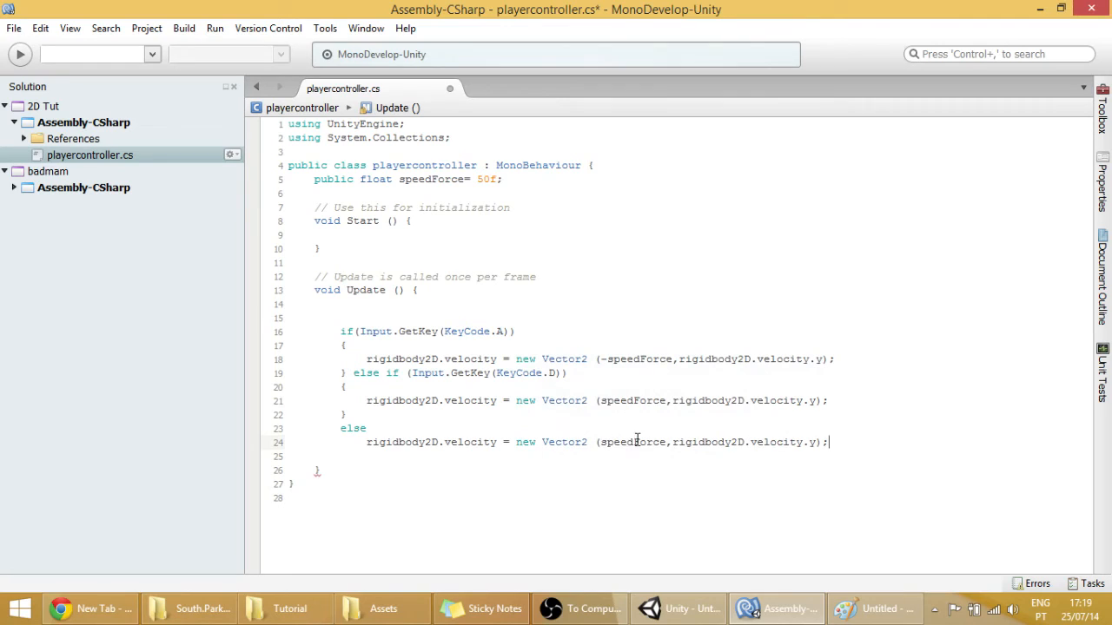
Step: Set the idle horizontal velocity to 0, keeping rigidbody2D.velocity.y, and build
{"action": "double_click", "coordinate": [632, 443]}
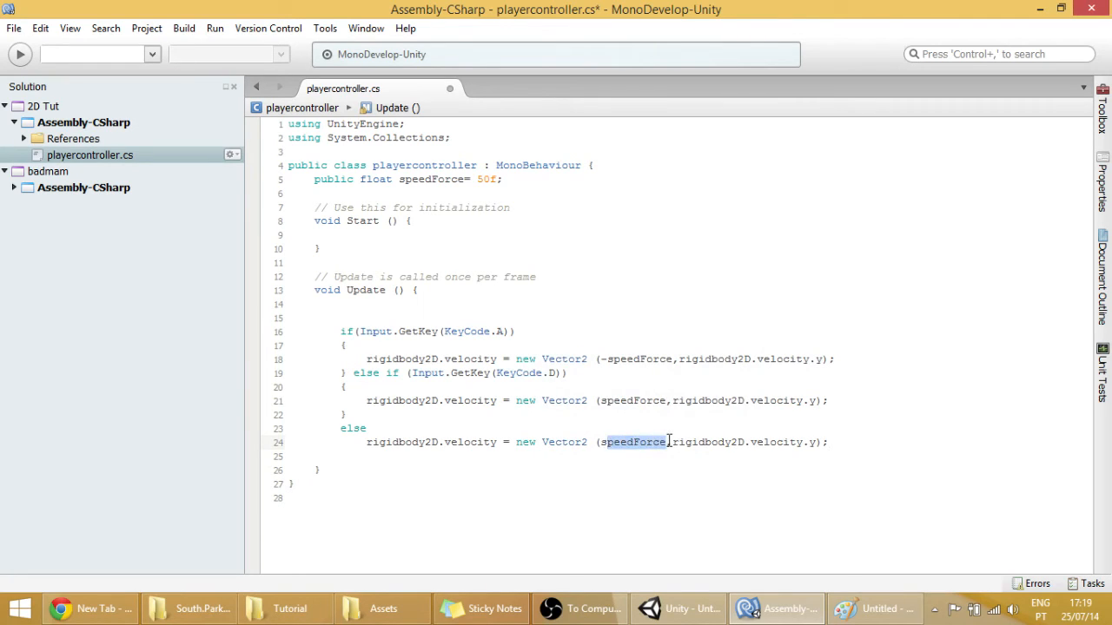
{"action": "key", "text": "Delete"}
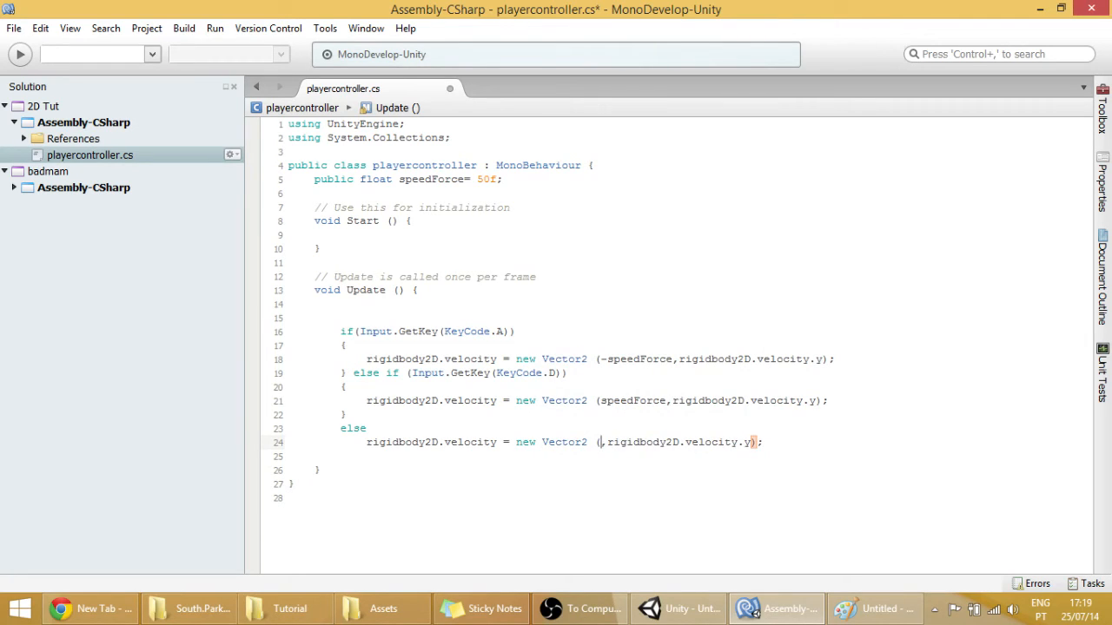
{"action": "type", "text": "0"}
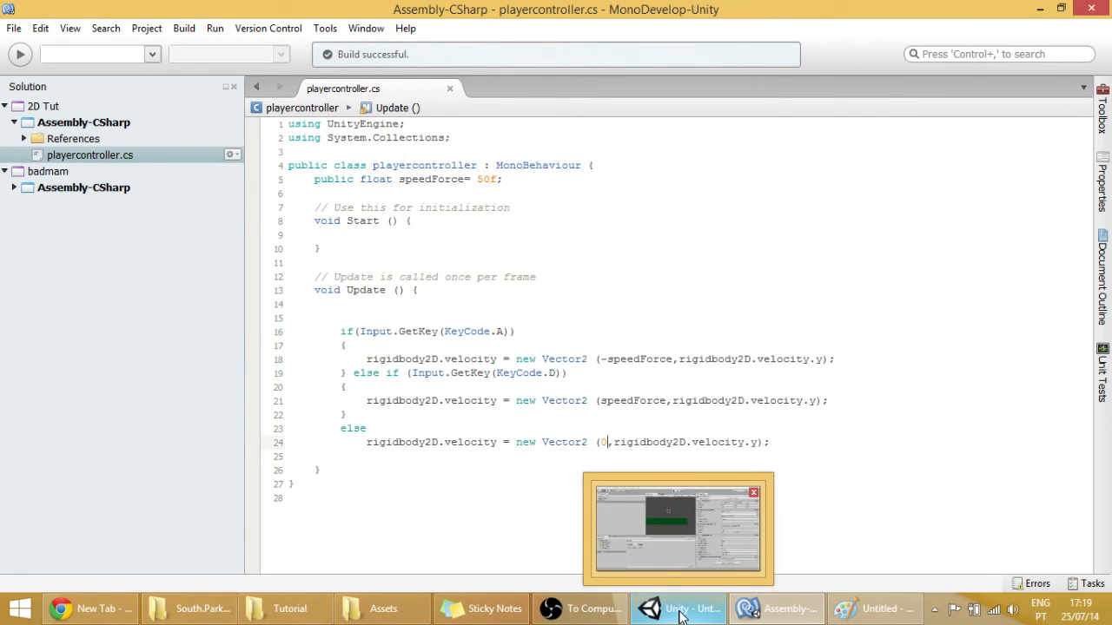
Step: Play-test the movement in Unity and lower the player's Speed Force to 5
{"action": "left_click", "coordinate": [677, 608]}
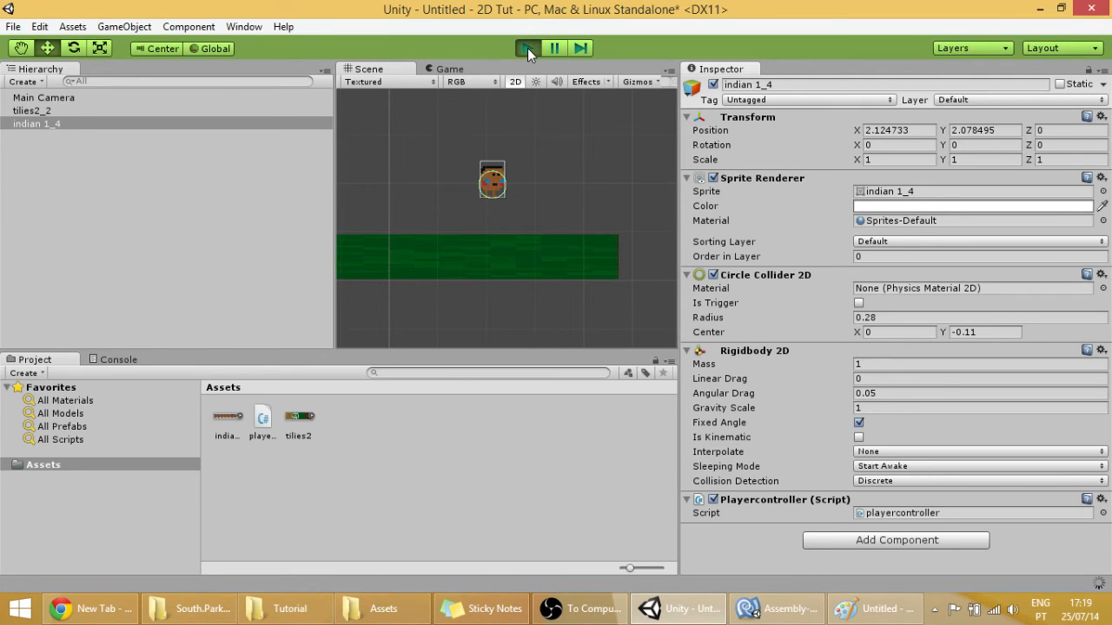
{"action": "left_click", "coordinate": [524, 48]}
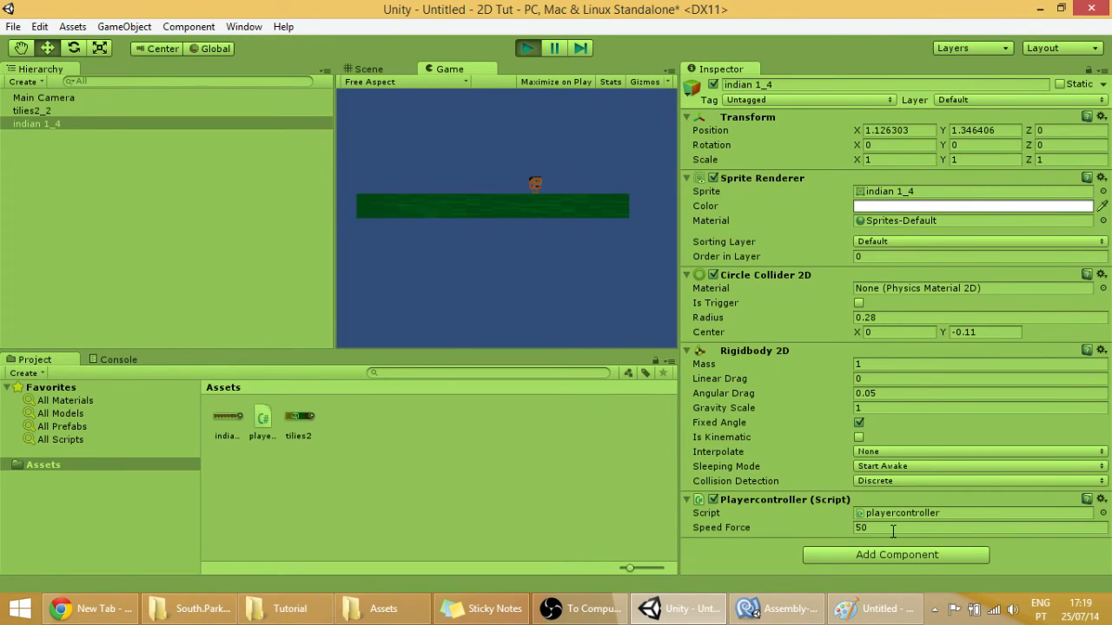
{"action": "left_click", "coordinate": [912, 528]}
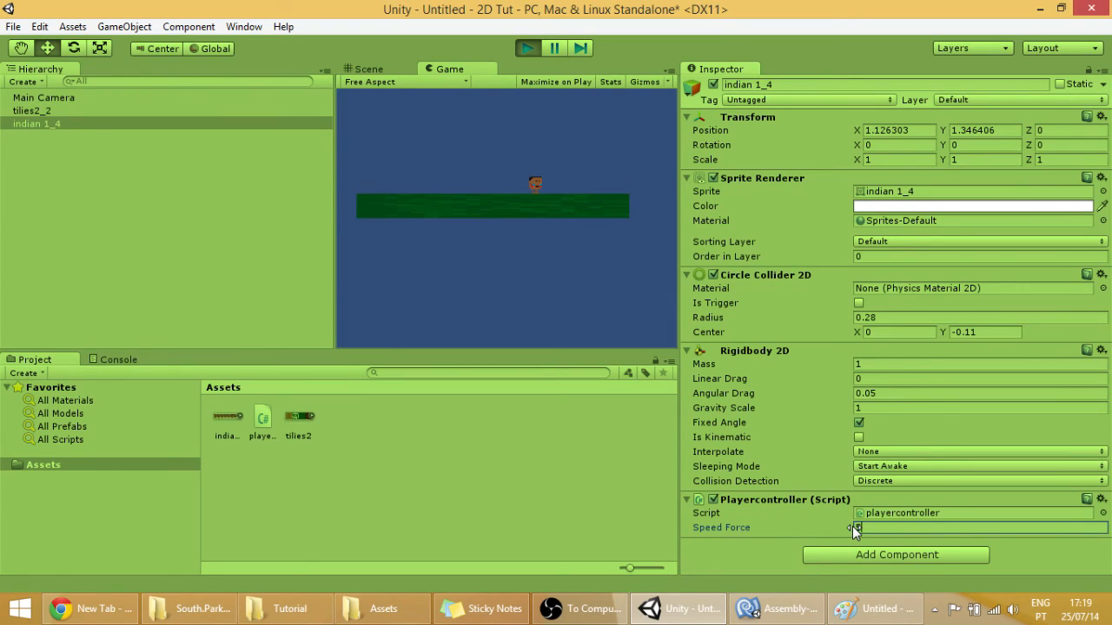
{"action": "type", "text": "5"}
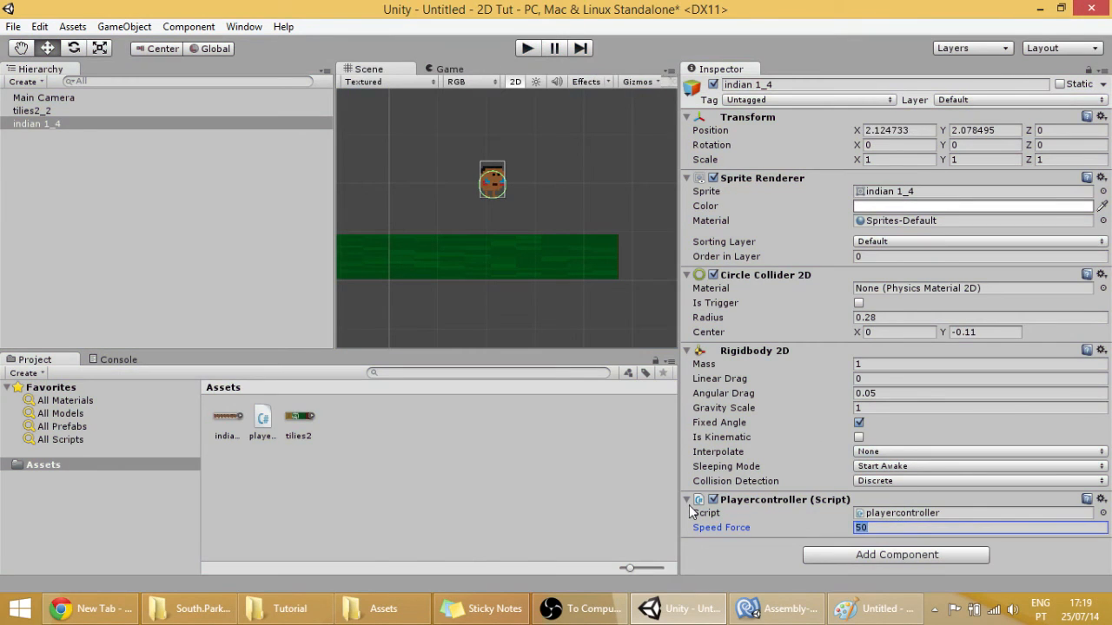
{"action": "type", "text": "5"}
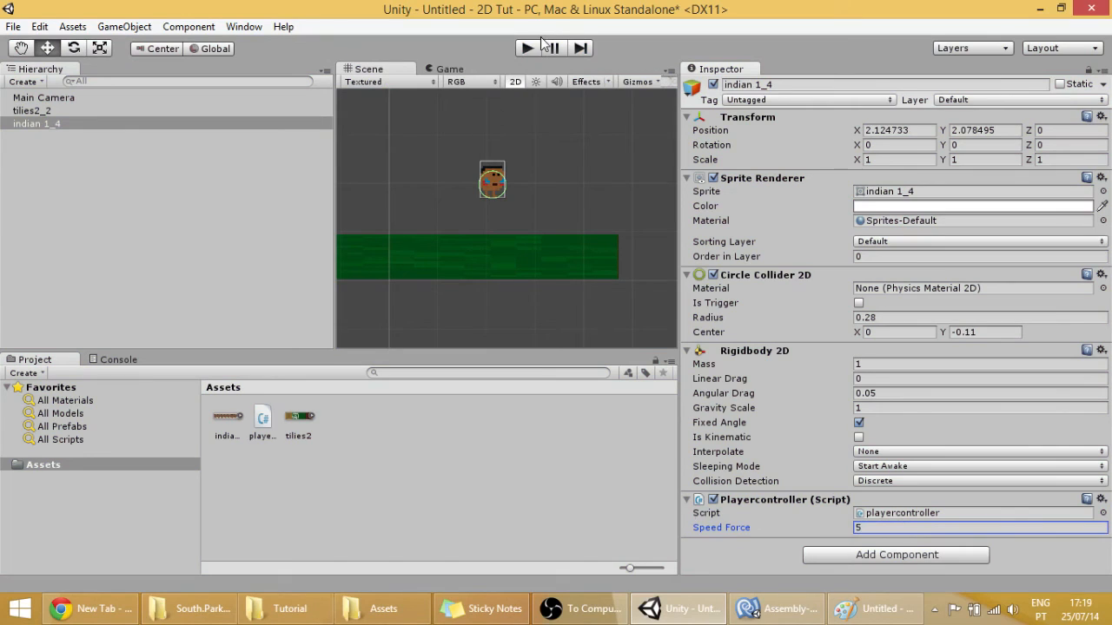
Step: Run the game again at the slower speed and try an X scale of 0.45 on the player
{"action": "left_click", "coordinate": [526, 49]}
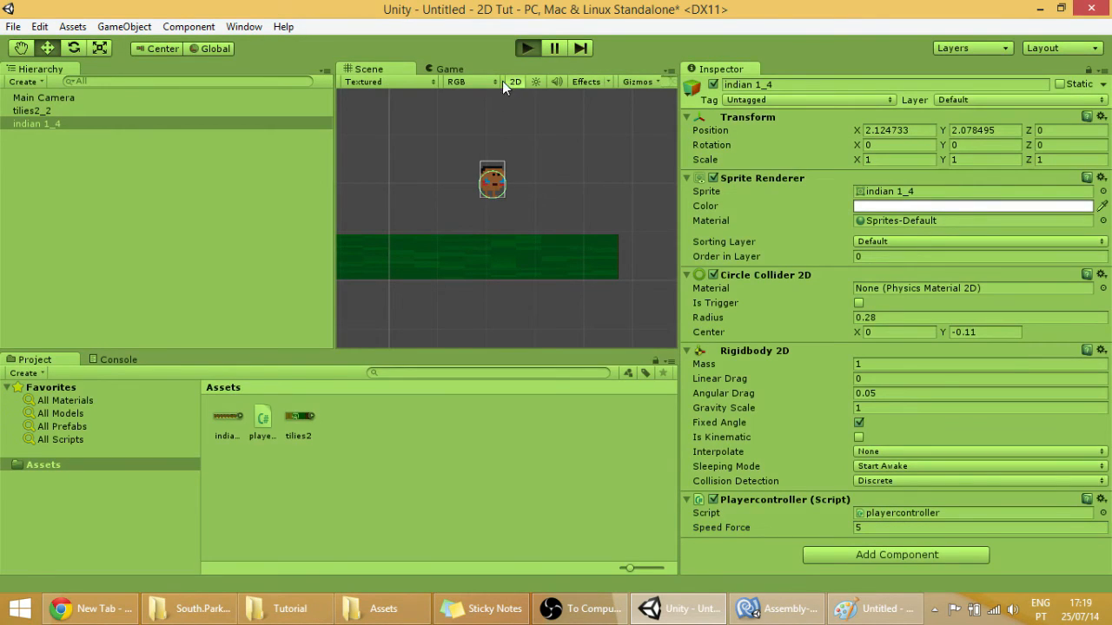
{"action": "left_click", "coordinate": [448, 70]}
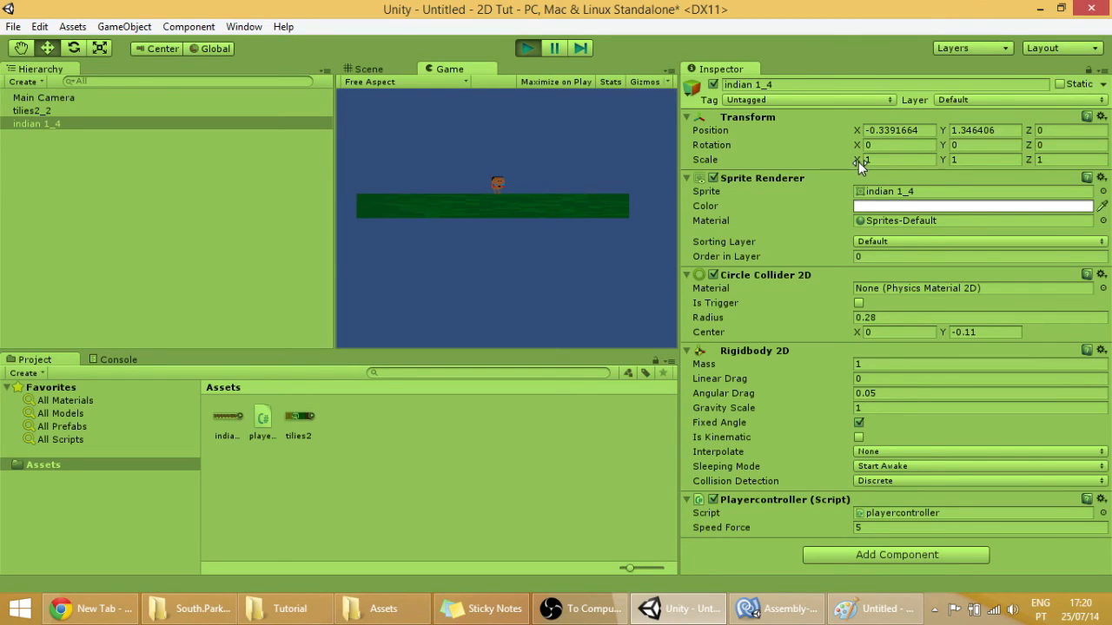
{"action": "type", "text": "0.45"}
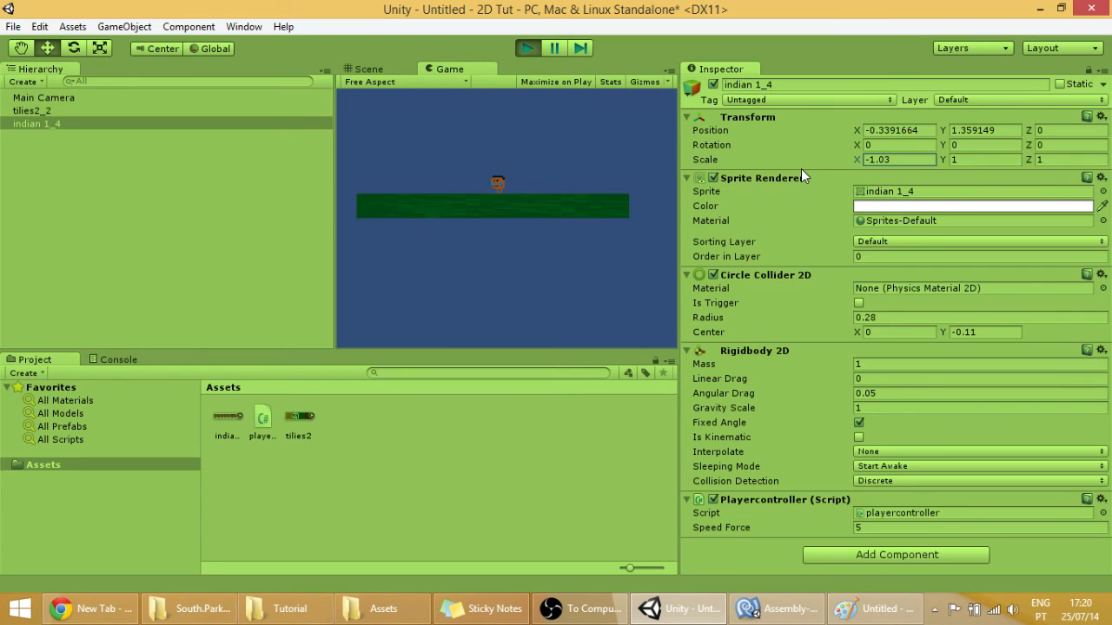
{"action": "left_click", "coordinate": [369, 70]}
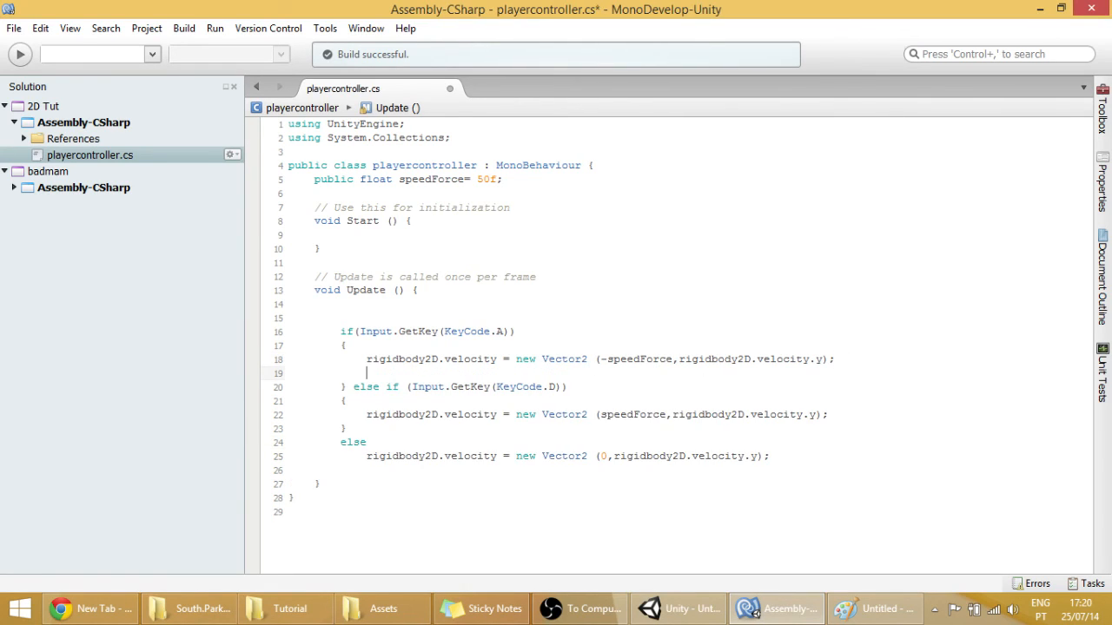
Step: Under the A case write transform.localScale = new Vector3(-1,1,1);
{"action": "type", "text": "transform"}
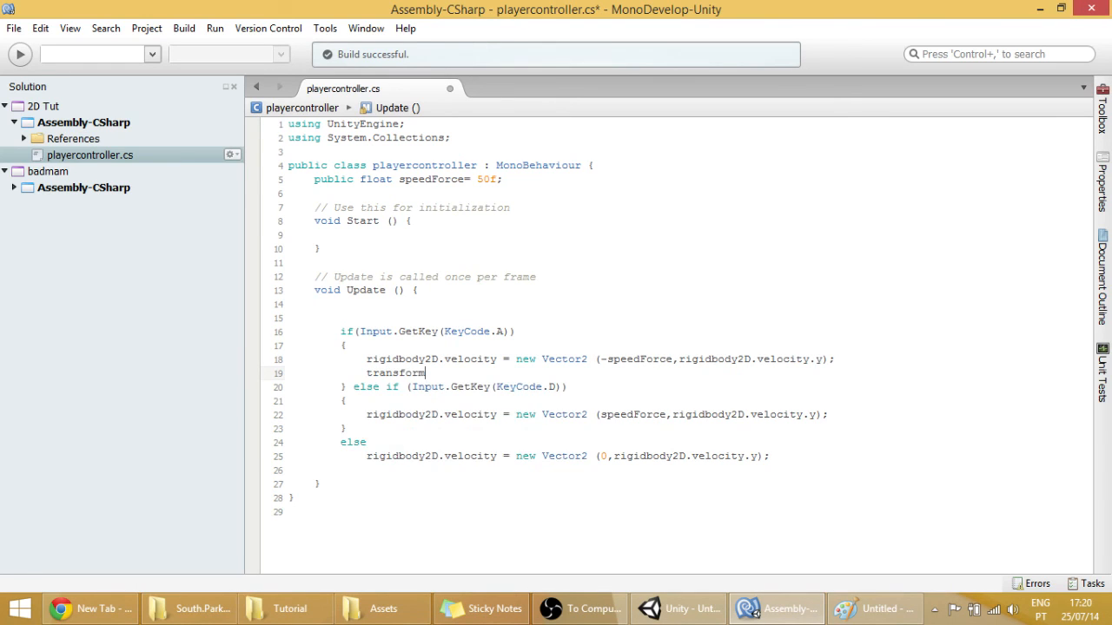
{"action": "type", "text": ".localScale = new"}
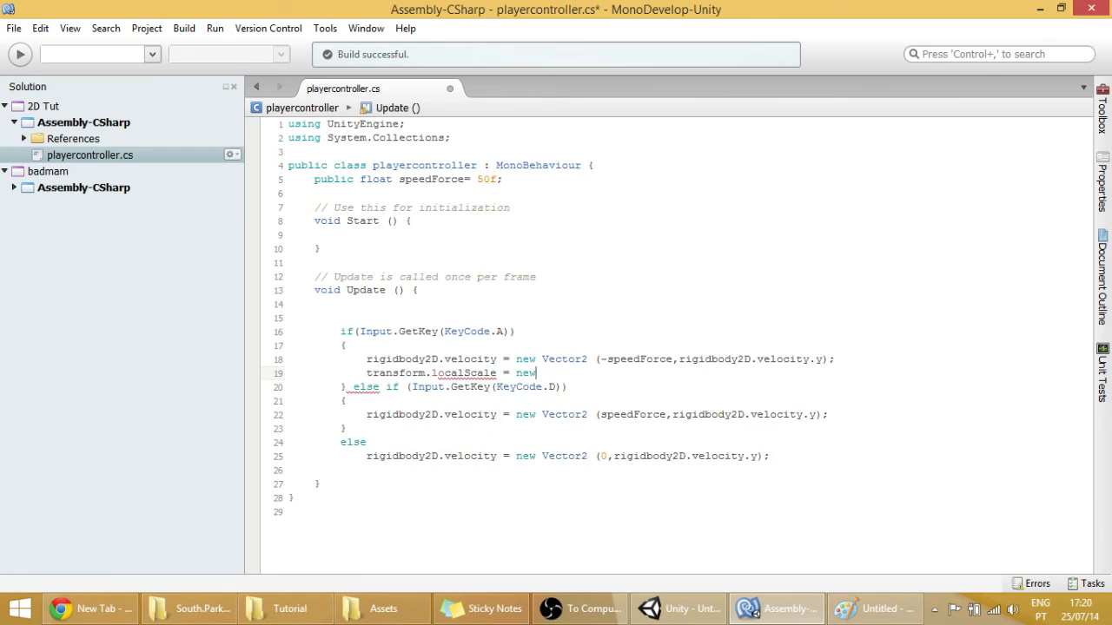
{"action": "type", "text": "Vector3"}
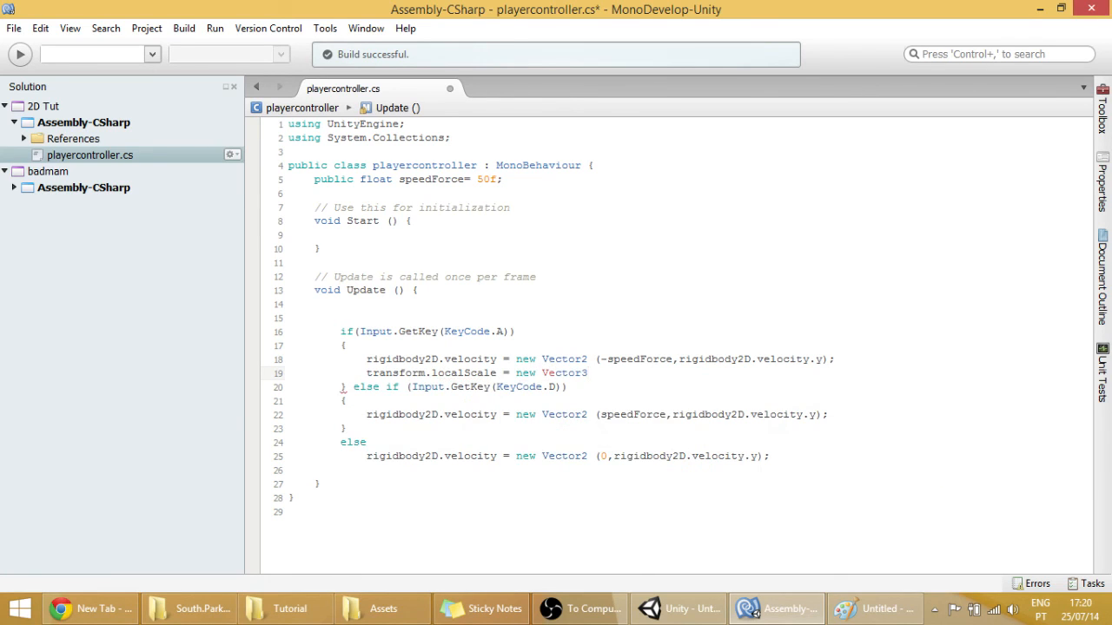
{"action": "type", "text": "(,"}
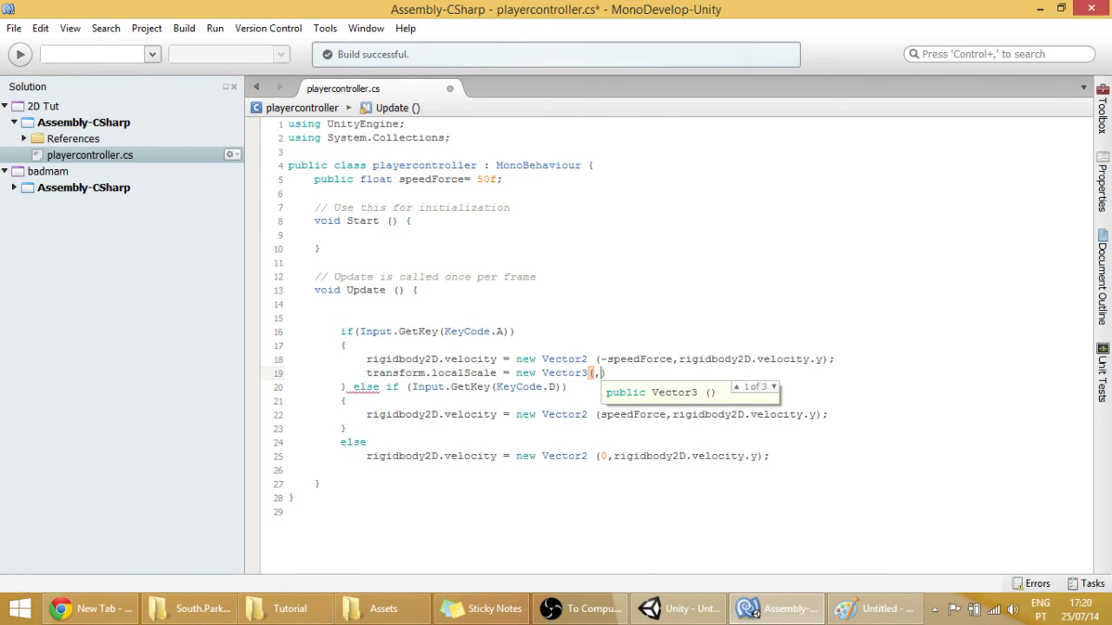
{"action": "type", "text": ","}
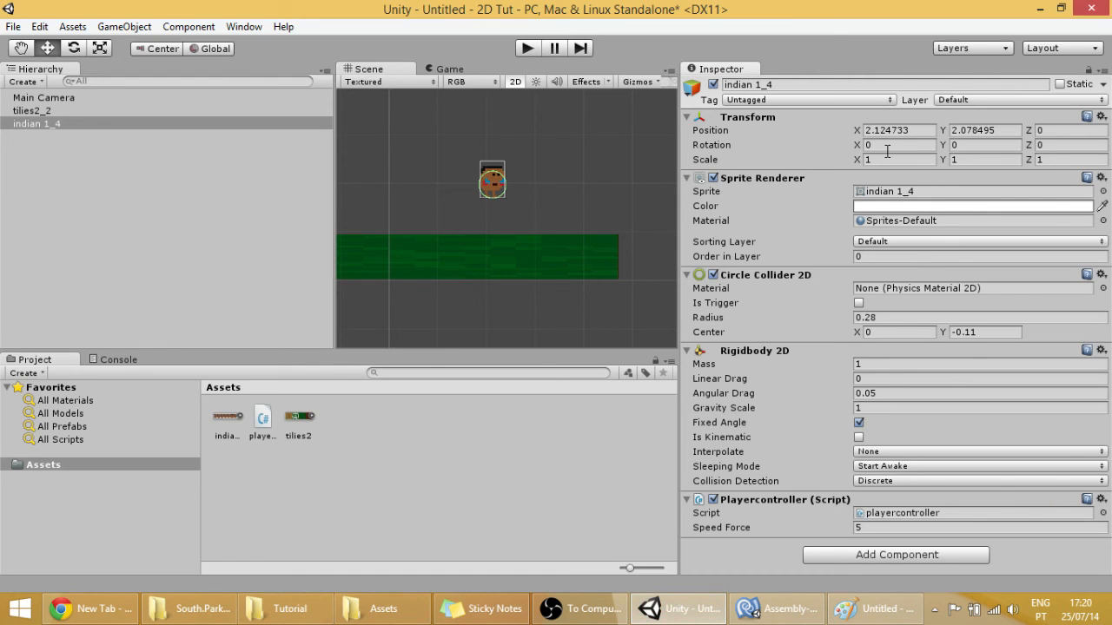
Step: Try a negative X scale of -1.1 on the player in the Inspector
{"action": "left_click", "coordinate": [898, 159]}
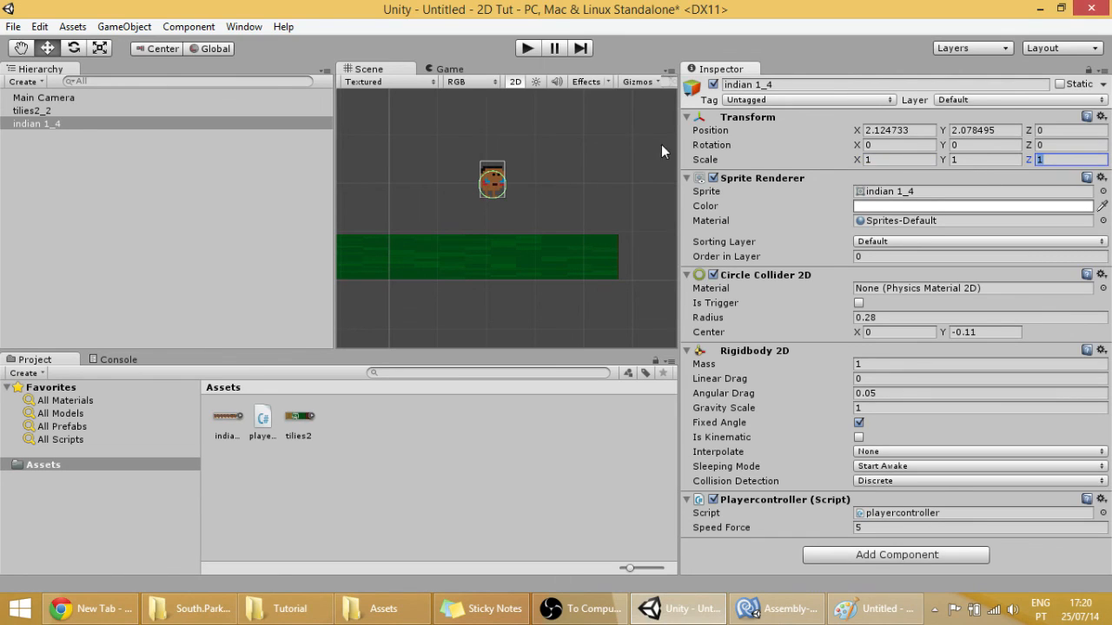
{"action": "left_click", "coordinate": [900, 160]}
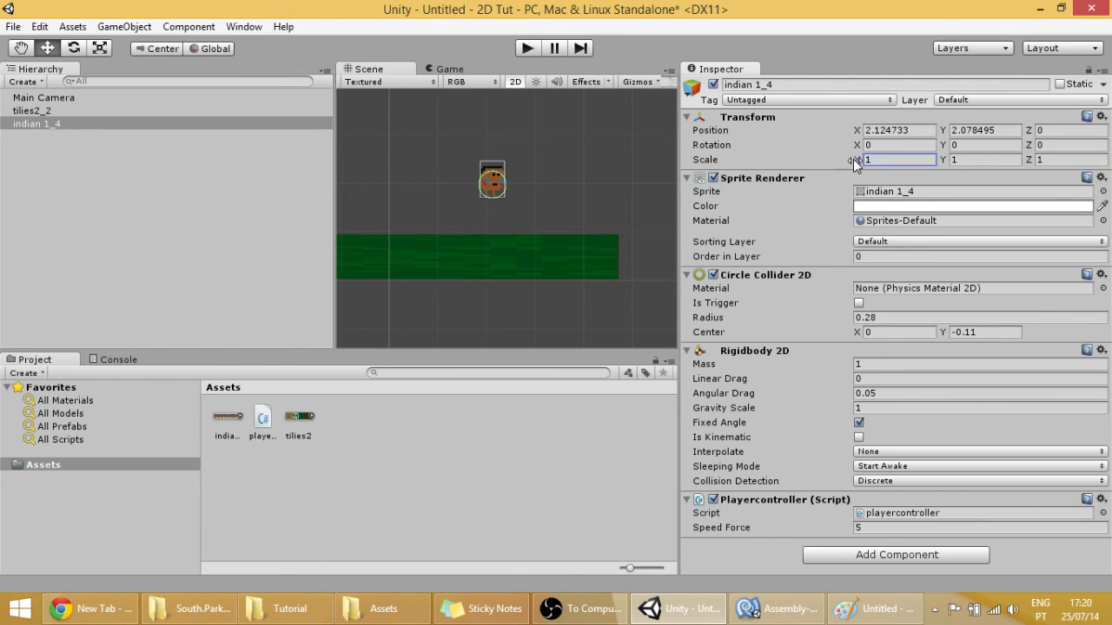
{"action": "type", "text": "0.04"}
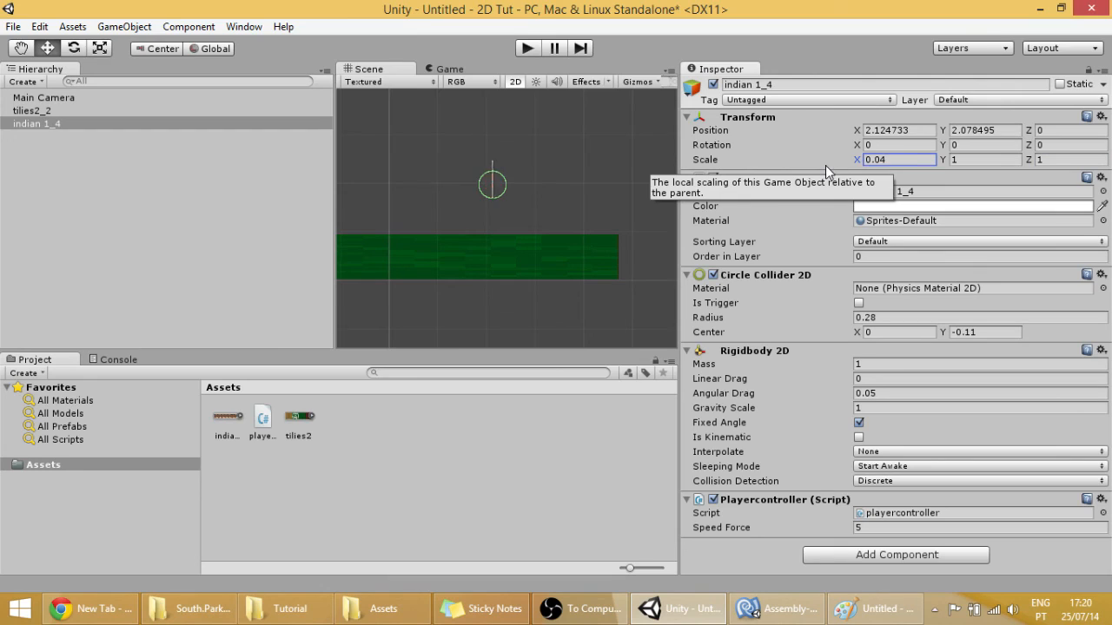
{"action": "type", "text": "-1.1"}
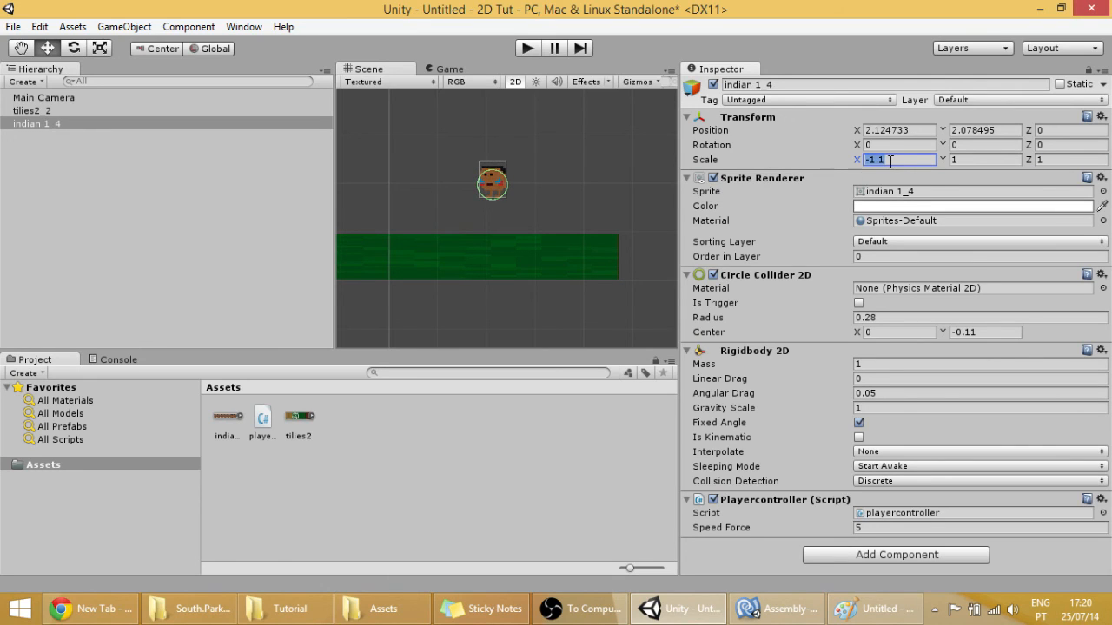
Step: Under the D case set transform.localScale = new Vector3(1,1,1); and save the script
{"action": "left_click", "coordinate": [775, 608]}
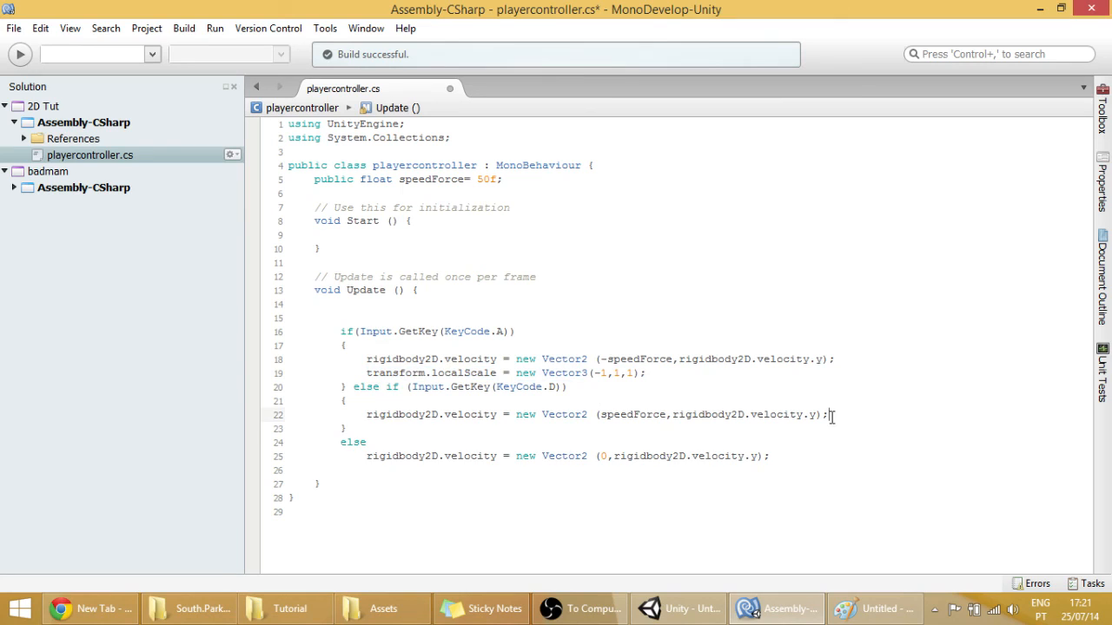
{"action": "type", "text": "transform.localScale = new Vector3(-1,1,1);"}
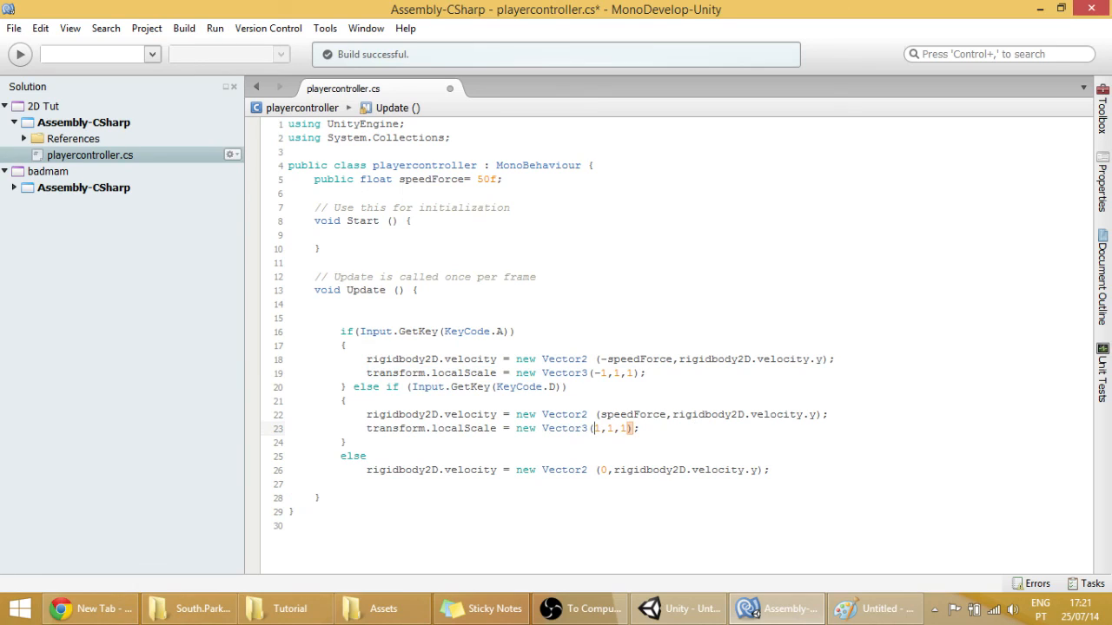
{"action": "key", "text": "ctrl+s"}
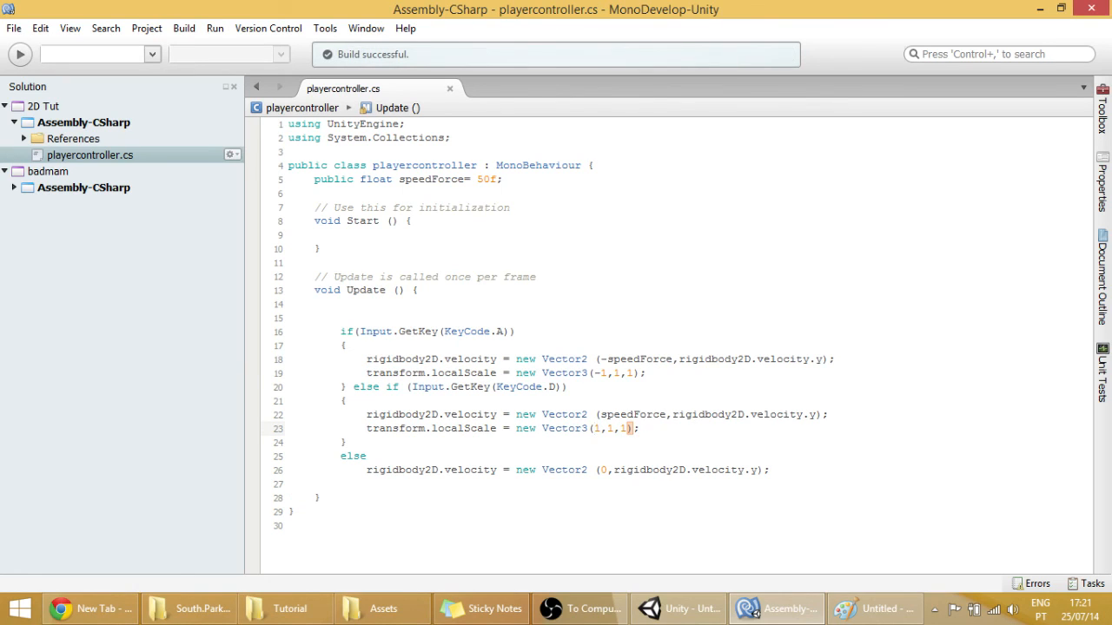
Step: Run the game in Unity's play mode to test the sprite flipping
{"action": "left_click", "coordinate": [678, 608]}
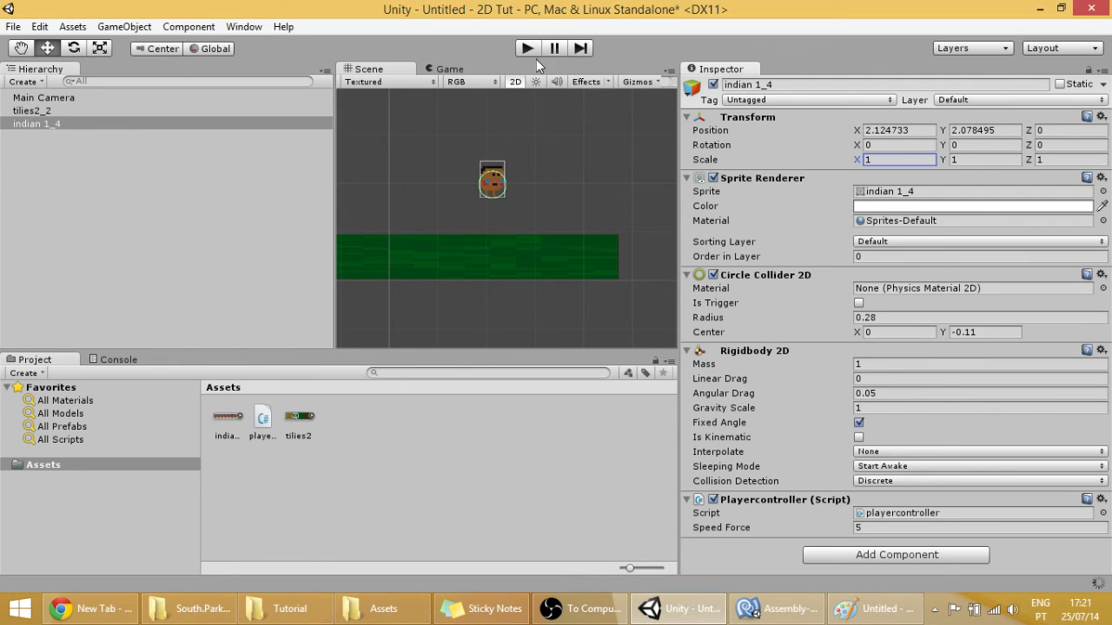
{"action": "left_click", "coordinate": [527, 49]}
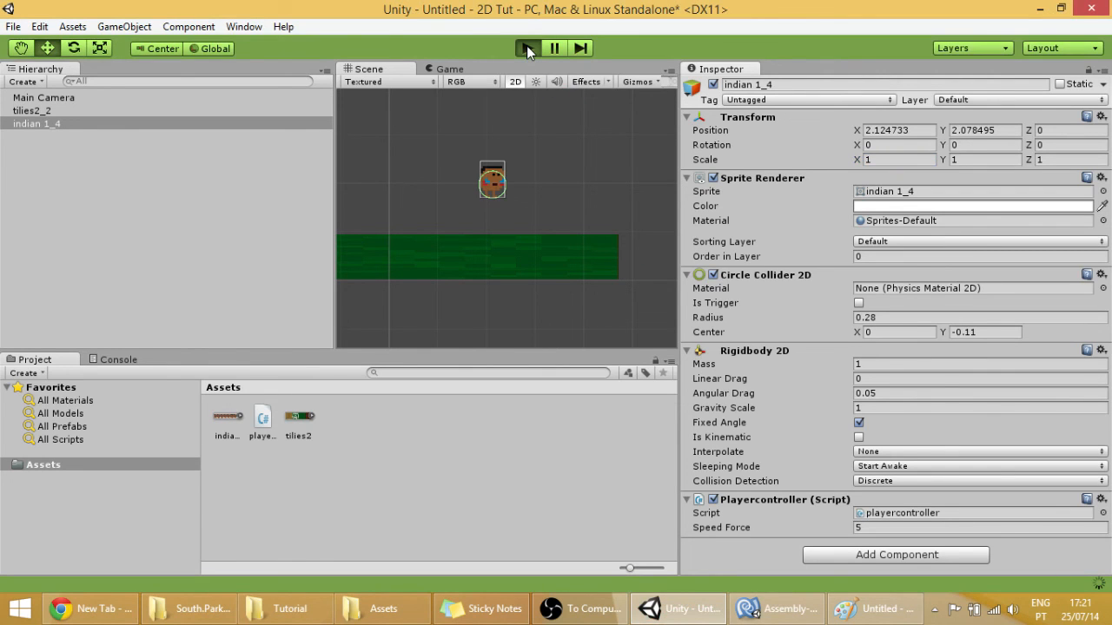
{"action": "left_click", "coordinate": [528, 49]}
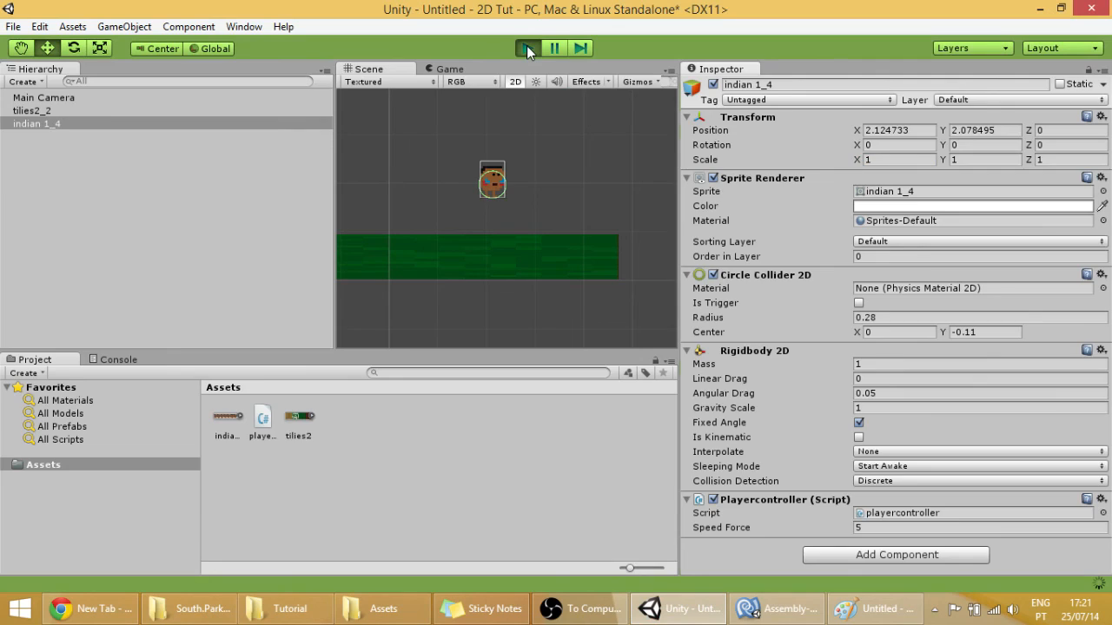
{"action": "left_click", "coordinate": [523, 49]}
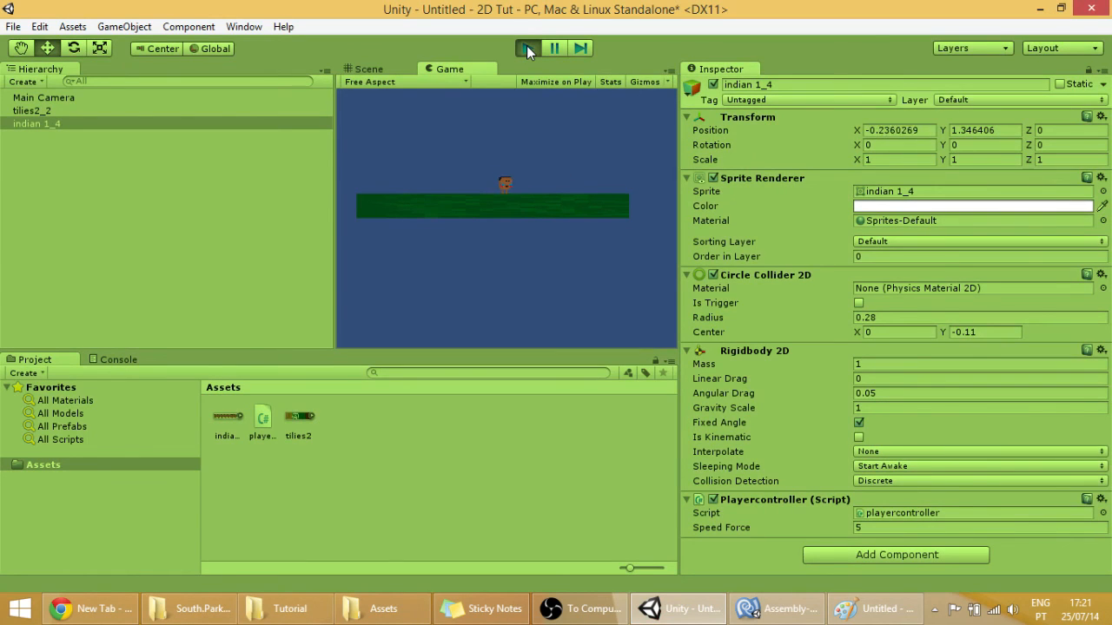